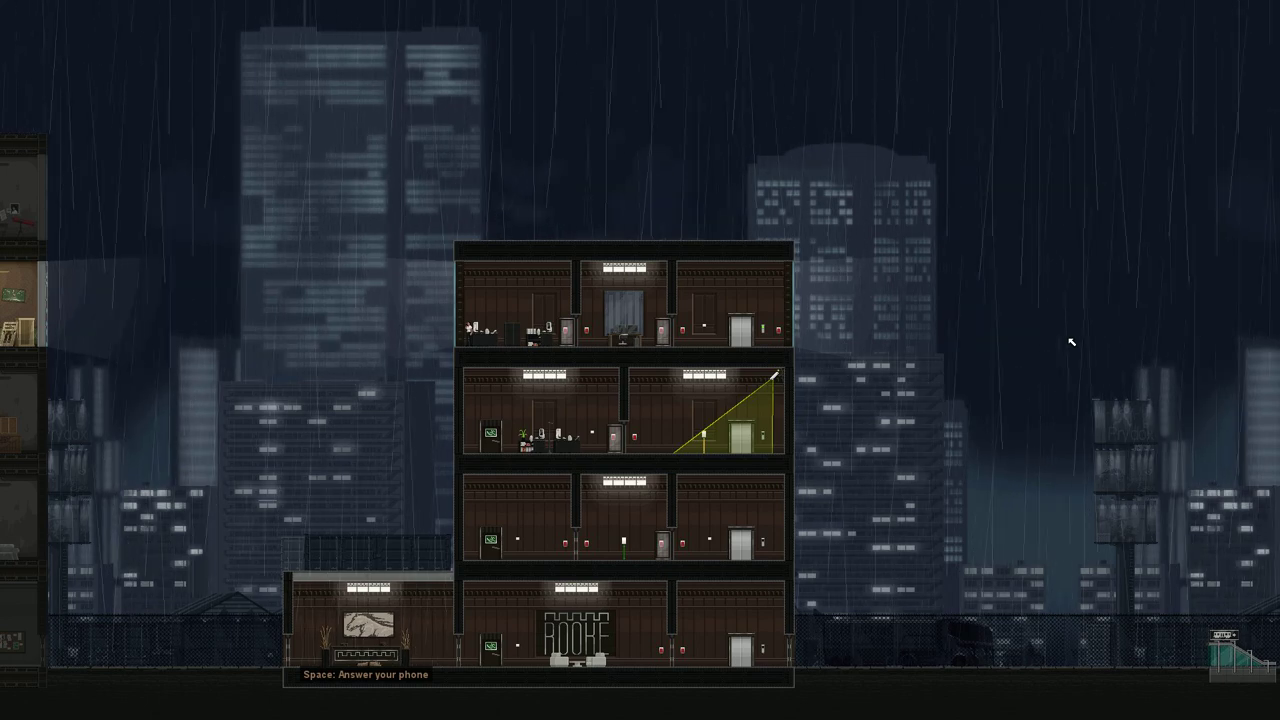
Step: Answer the incoming call and continue into the plate-glass-window debrief
key("space")
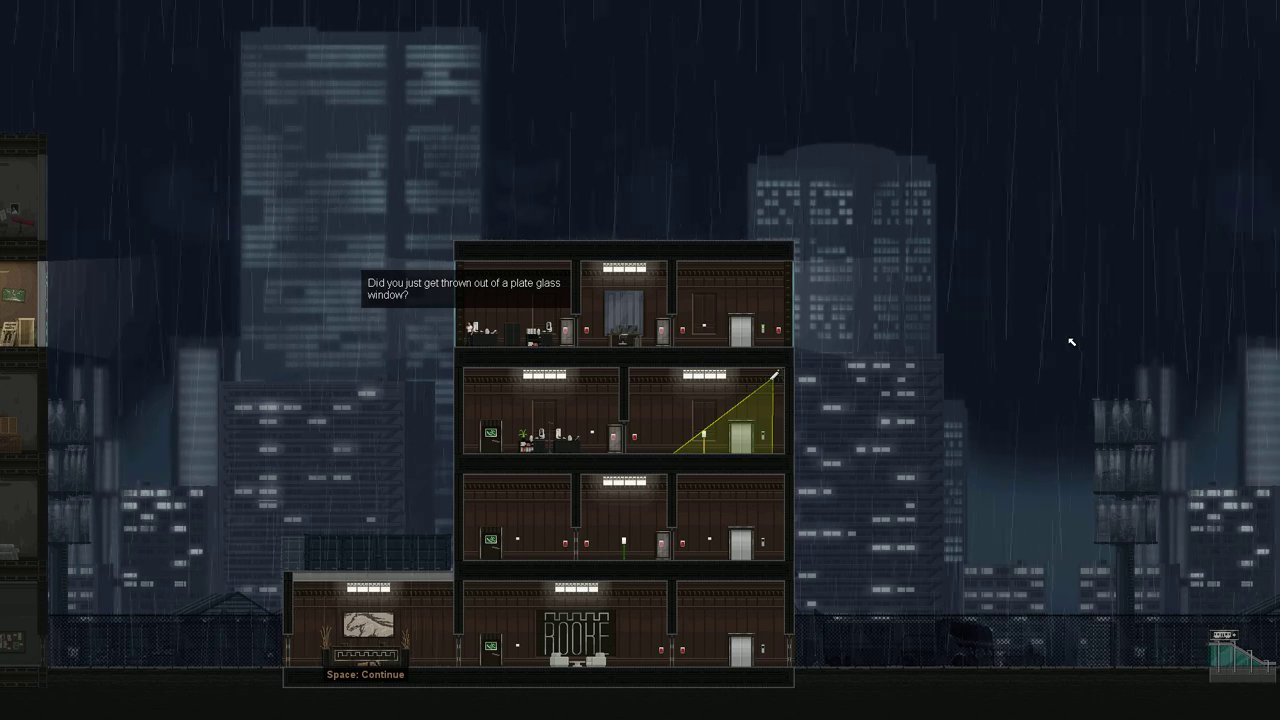
key("space")
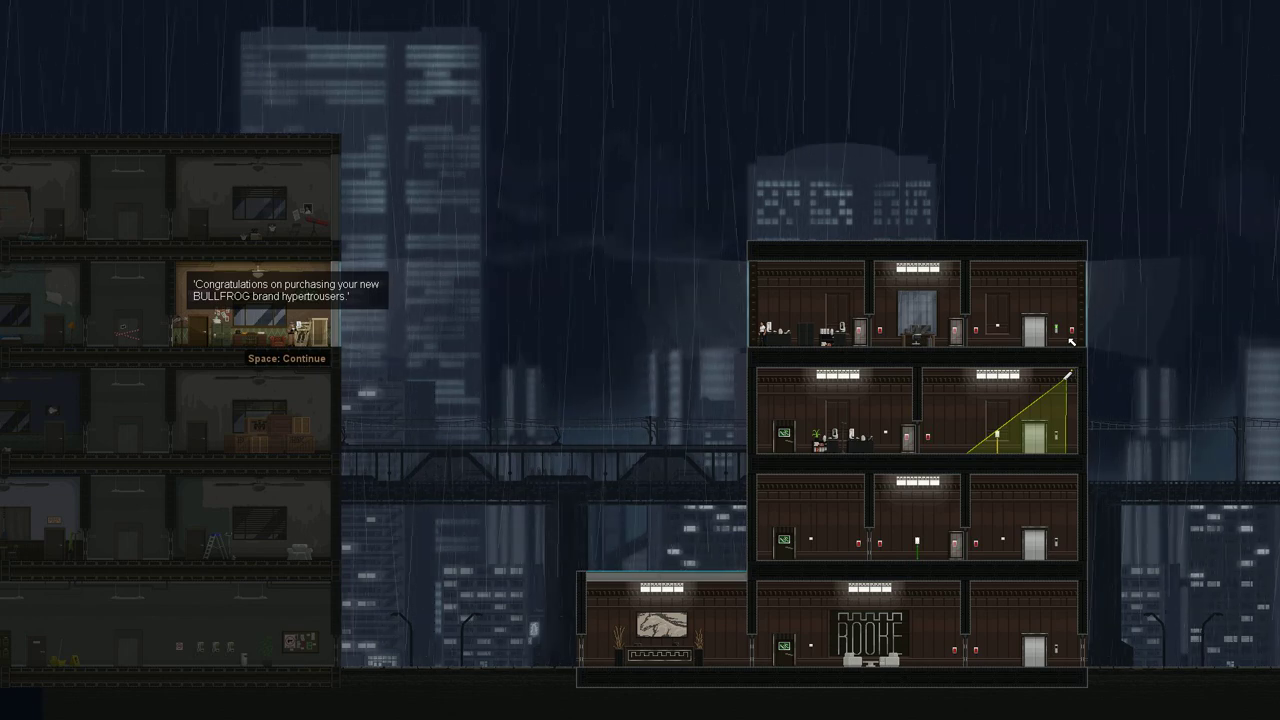
Step: Advance past the congratulations, jump-strength caution, outdoor-use note and 'Hmm' reaction
key("space")
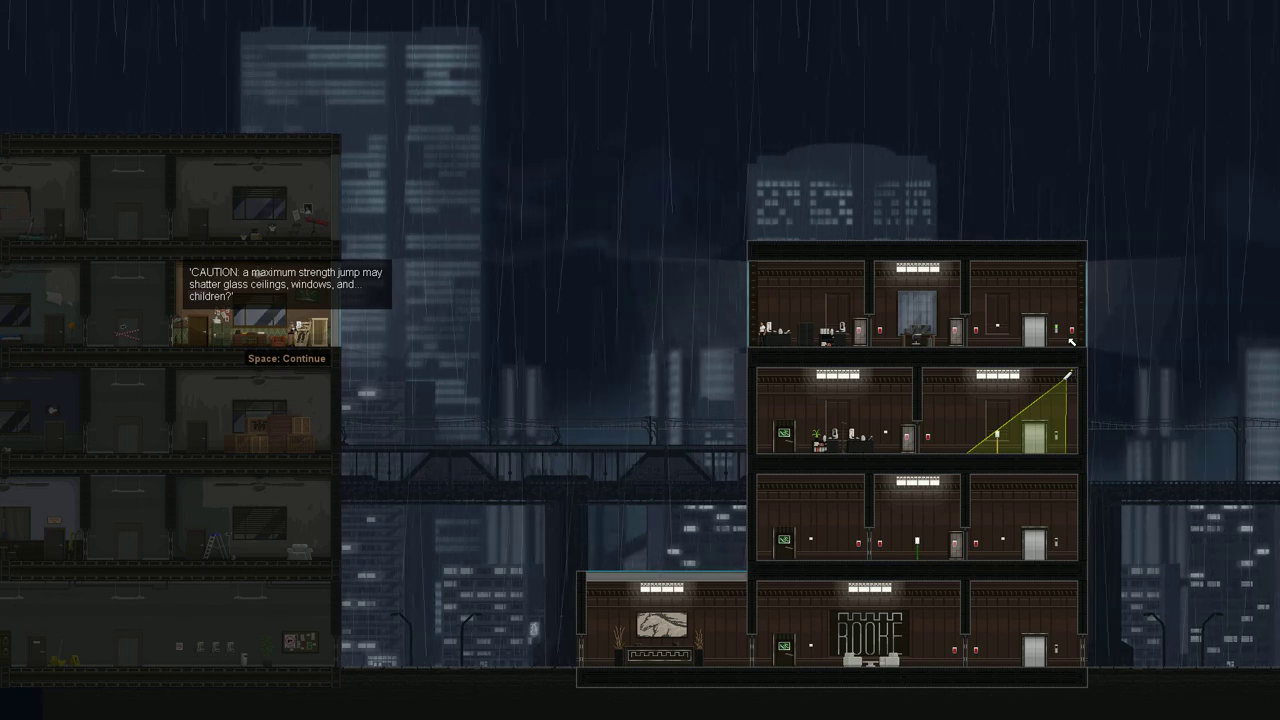
key("space")
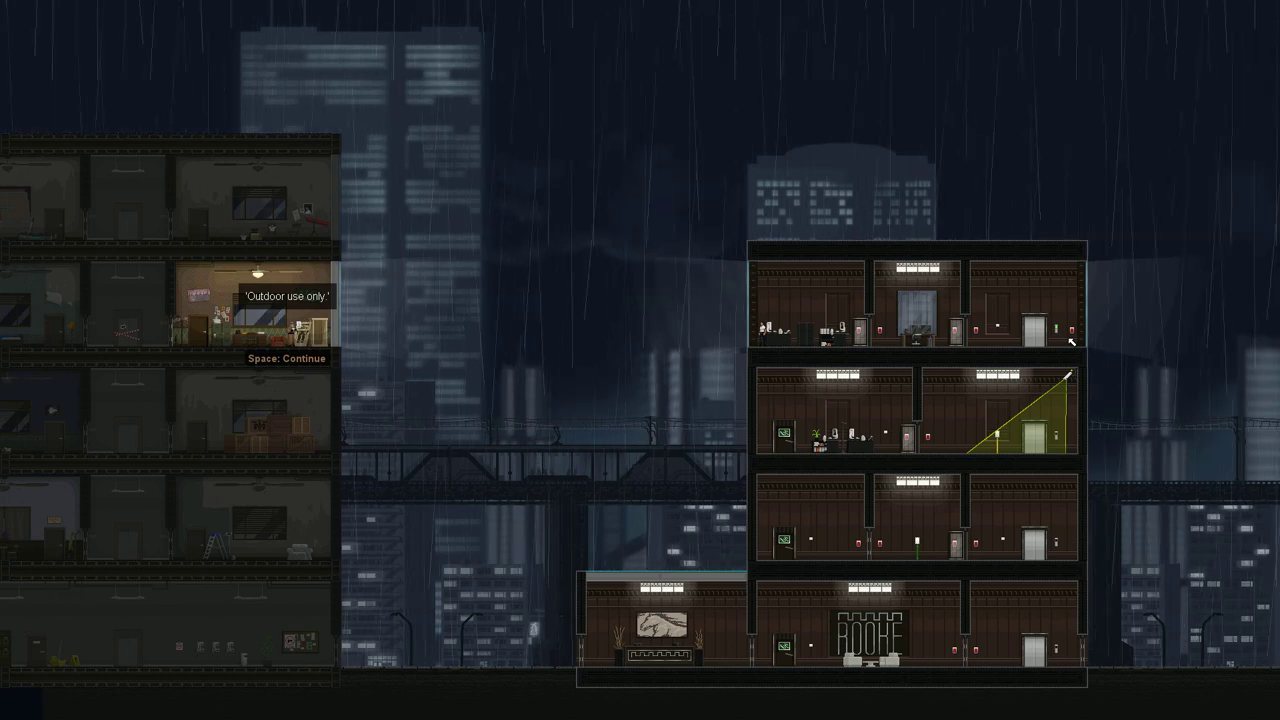
key("space")
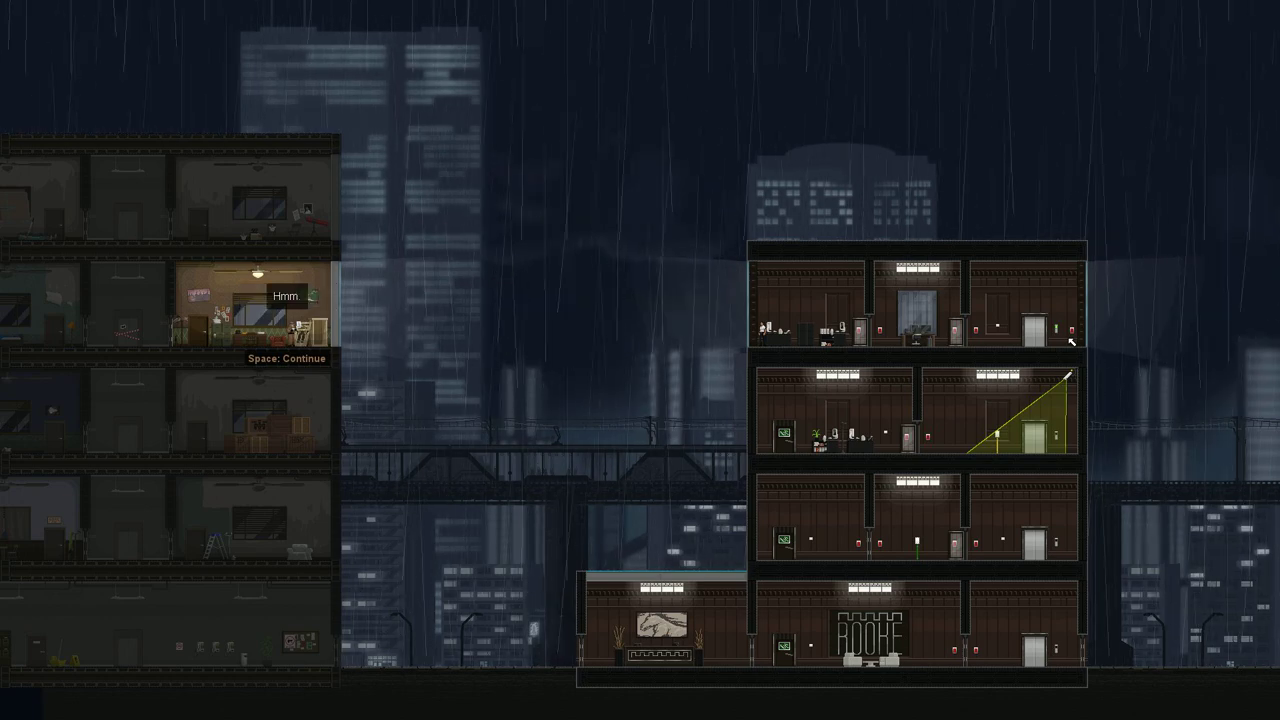
key("space")
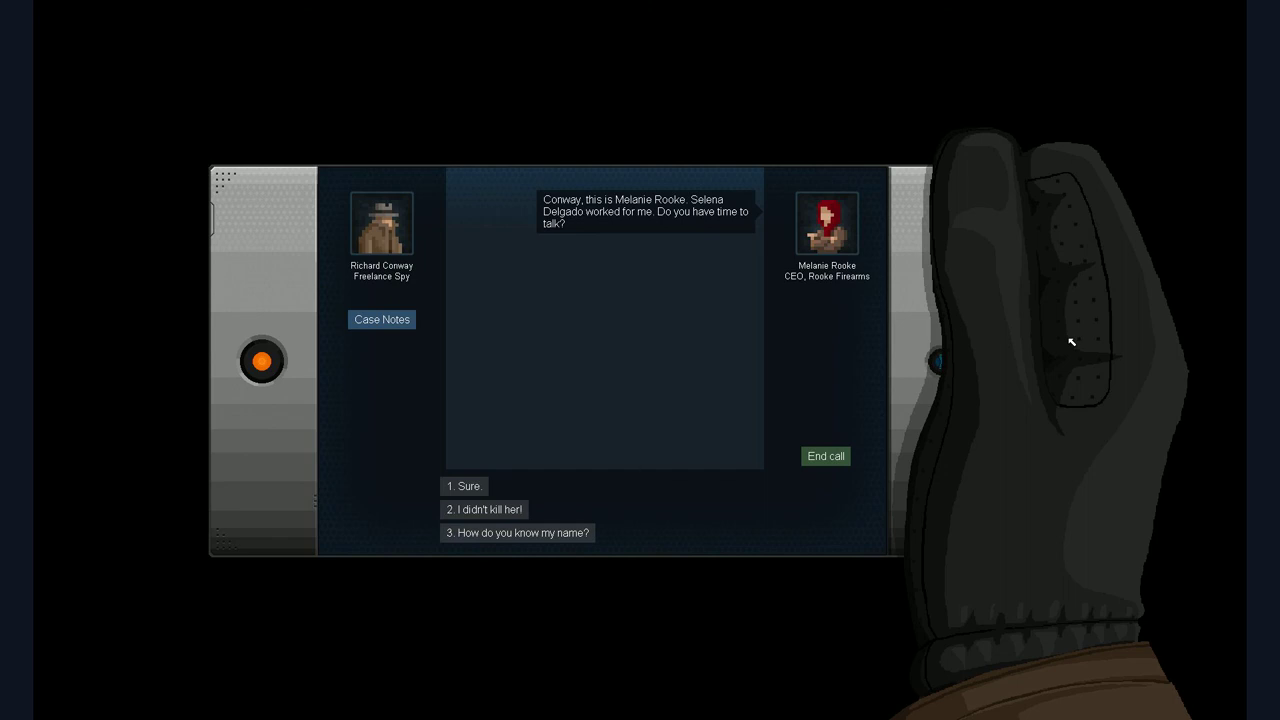
Step: Reply 'How do you know my name?' then 'I see I've underestimated you.'
left_click(516, 532)
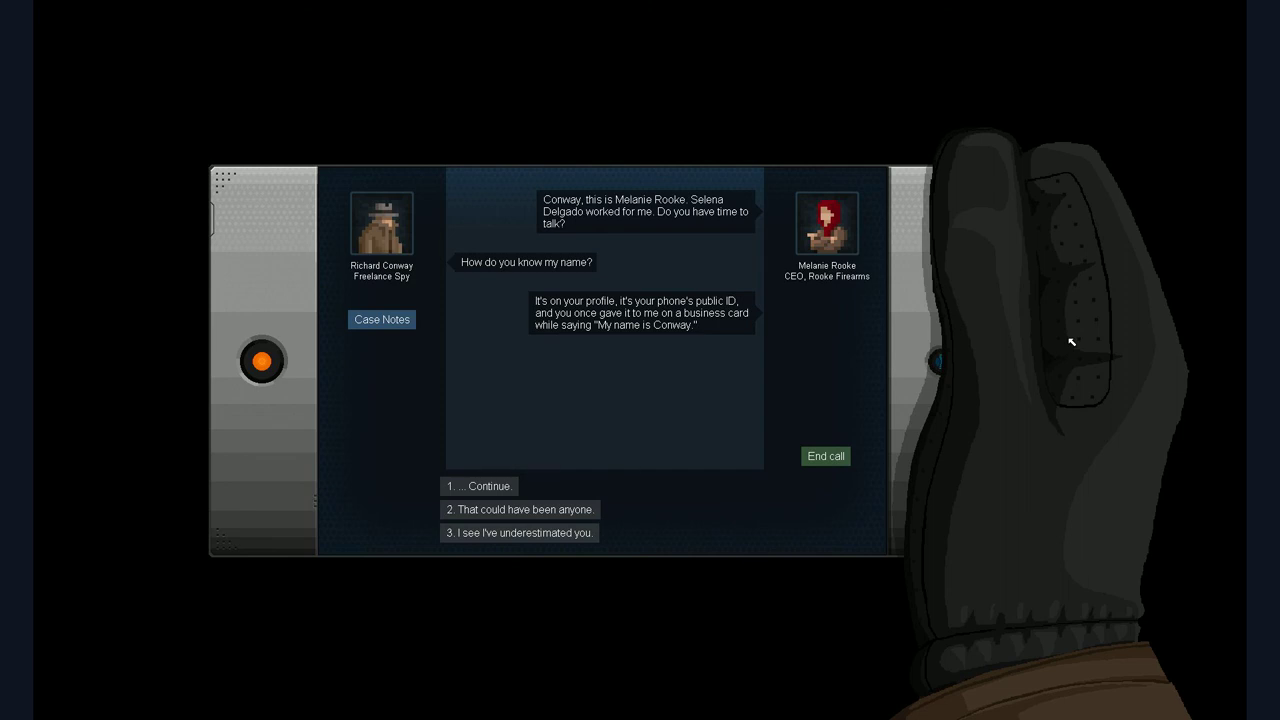
left_click(520, 532)
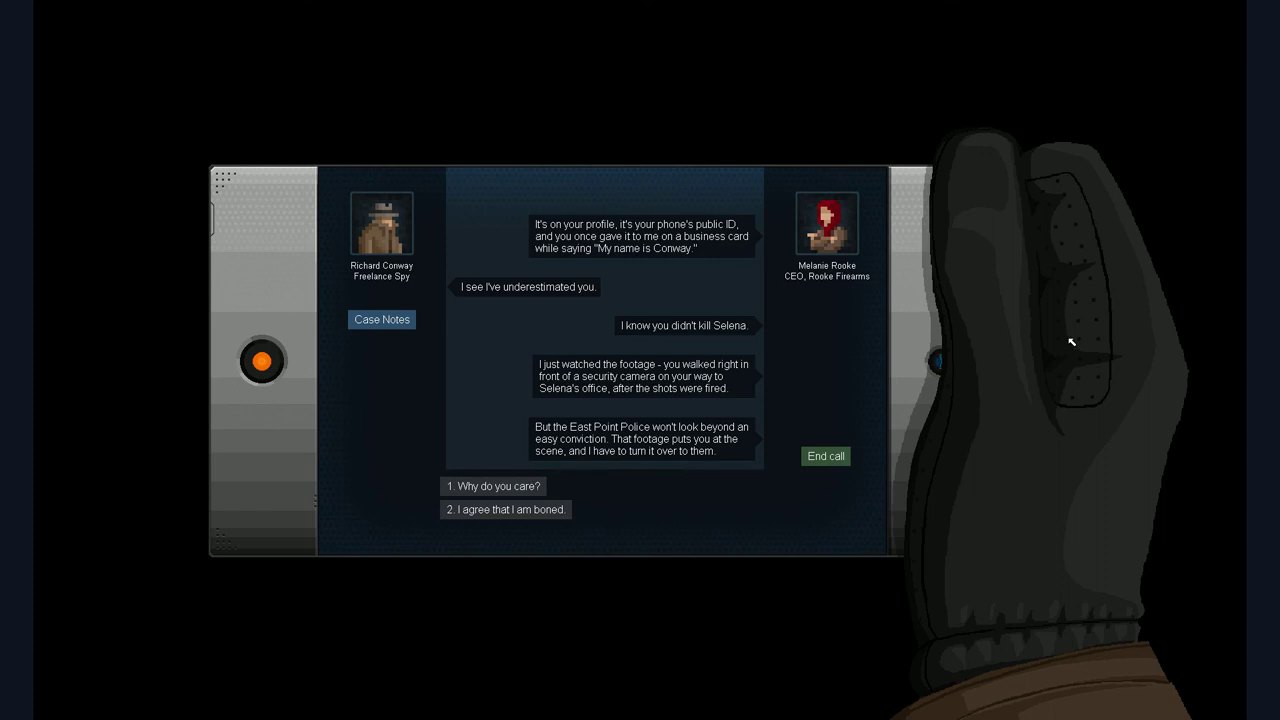
Step: Reply 'Why do you care?' and 'Why can't you wipe it remotely?', continuing until Rooke disconnects
left_click(492, 486)
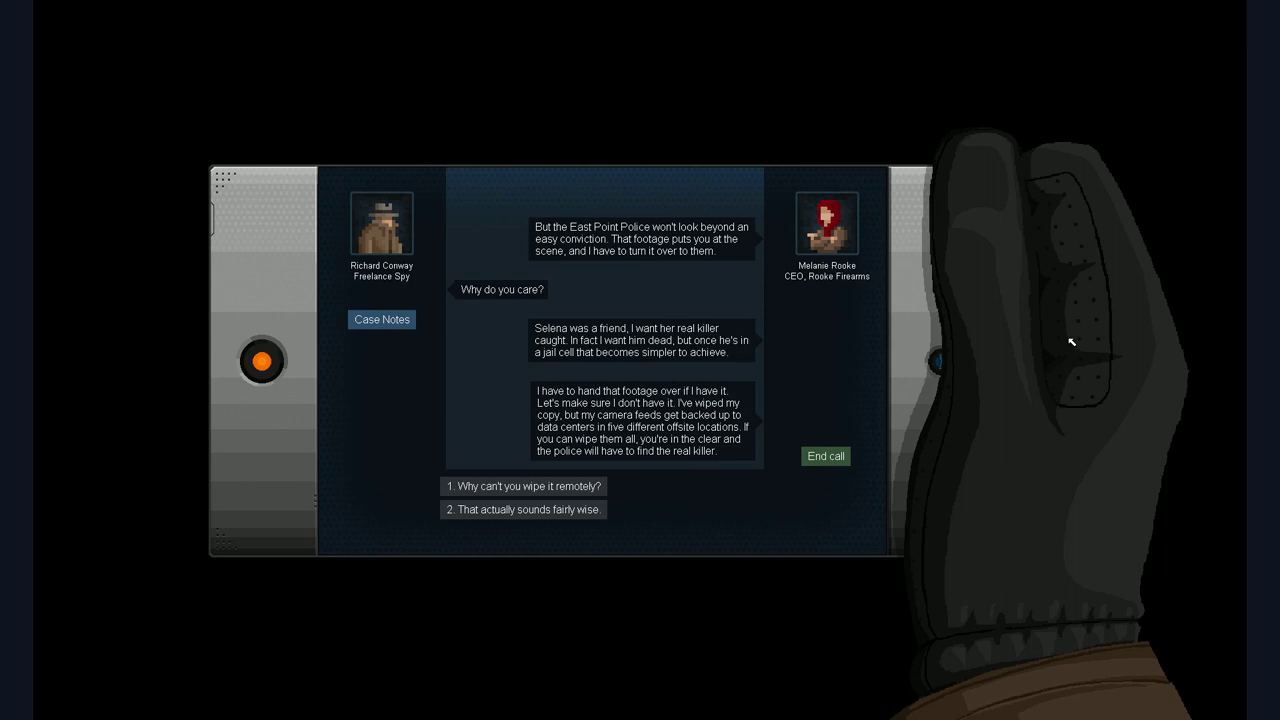
left_click(524, 486)
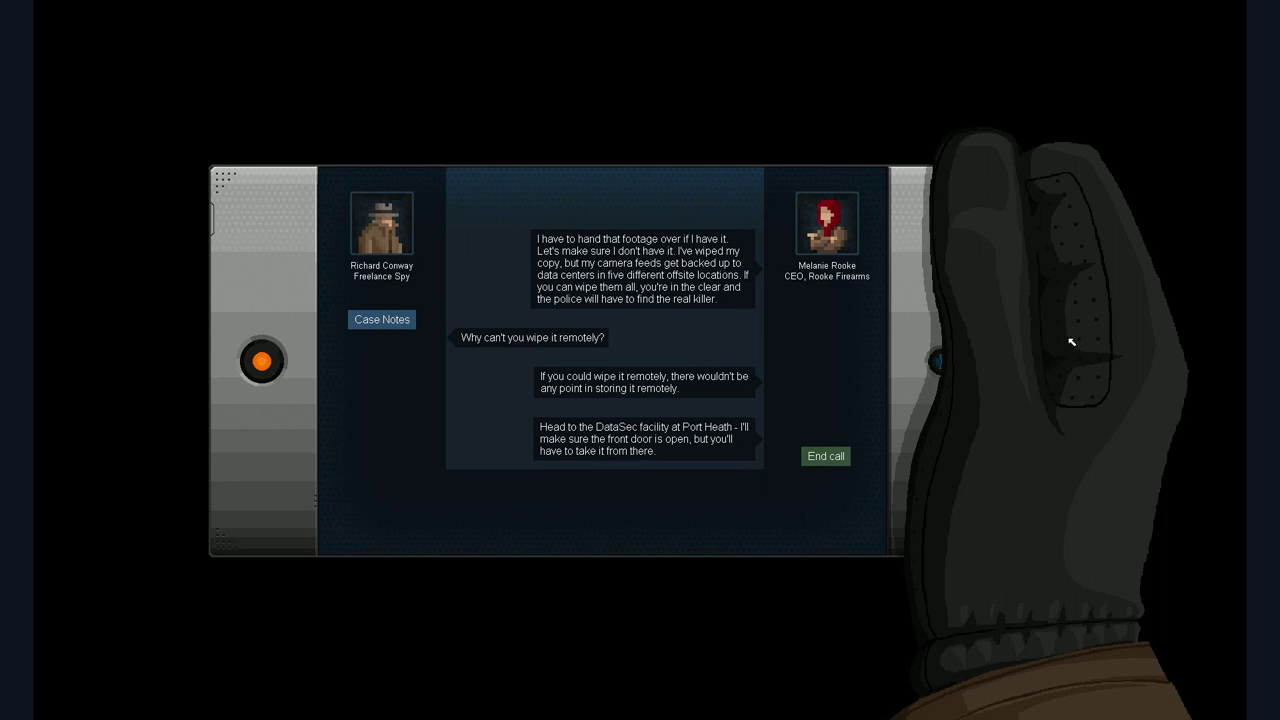
left_click(824, 456)
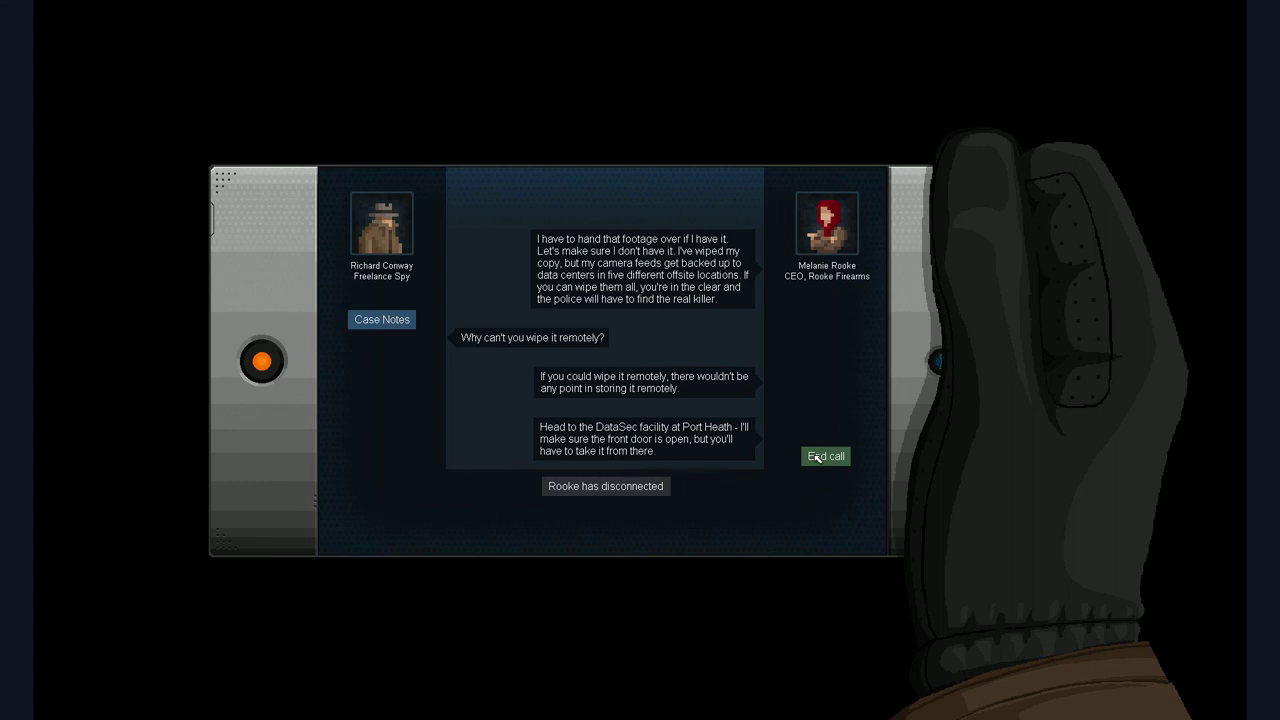
Step: Hang up so the PDA lists the $30 'Rookie: Caught on Camera' mission
left_click(824, 456)
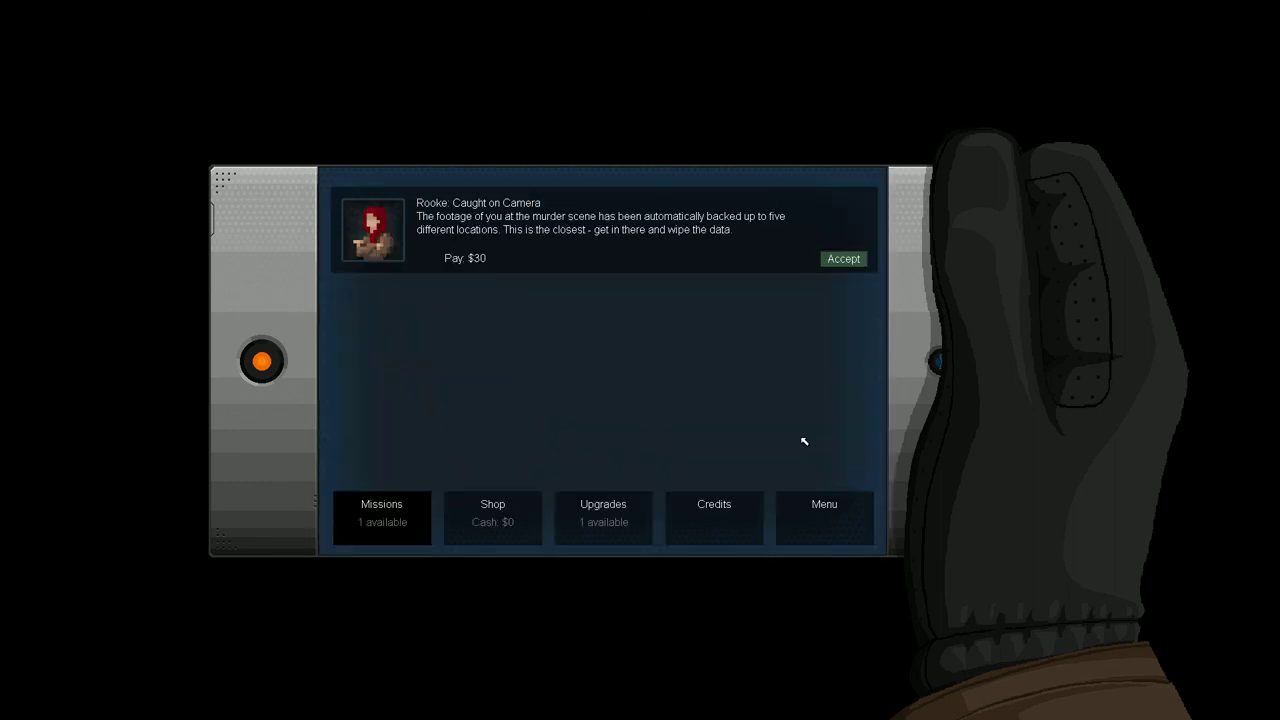
mouse_move(550, 284)
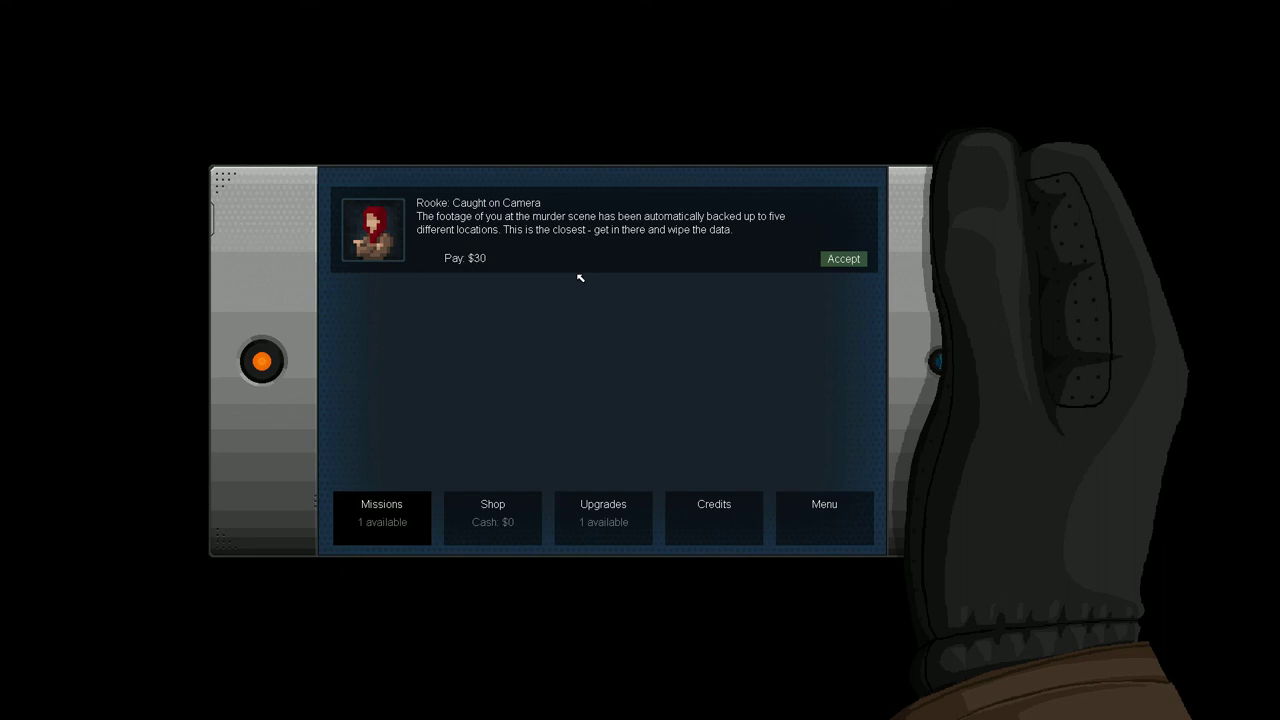
mouse_move(474, 272)
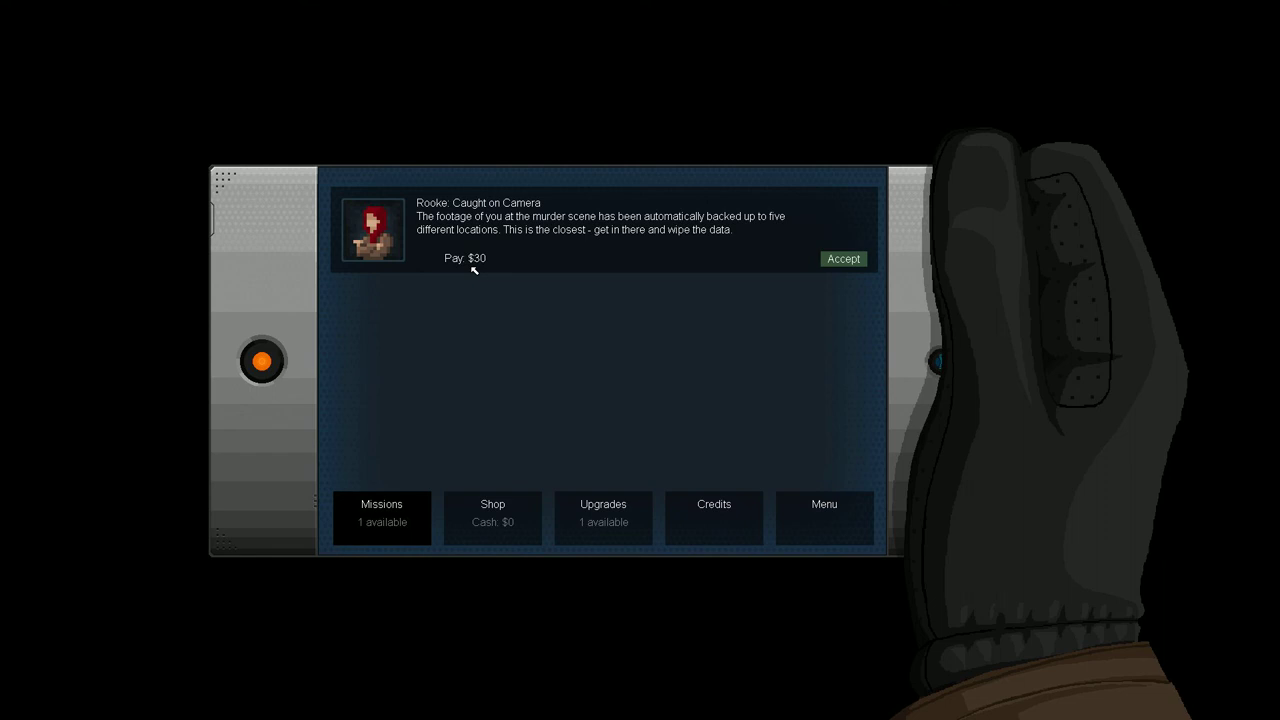
mouse_move(490, 390)
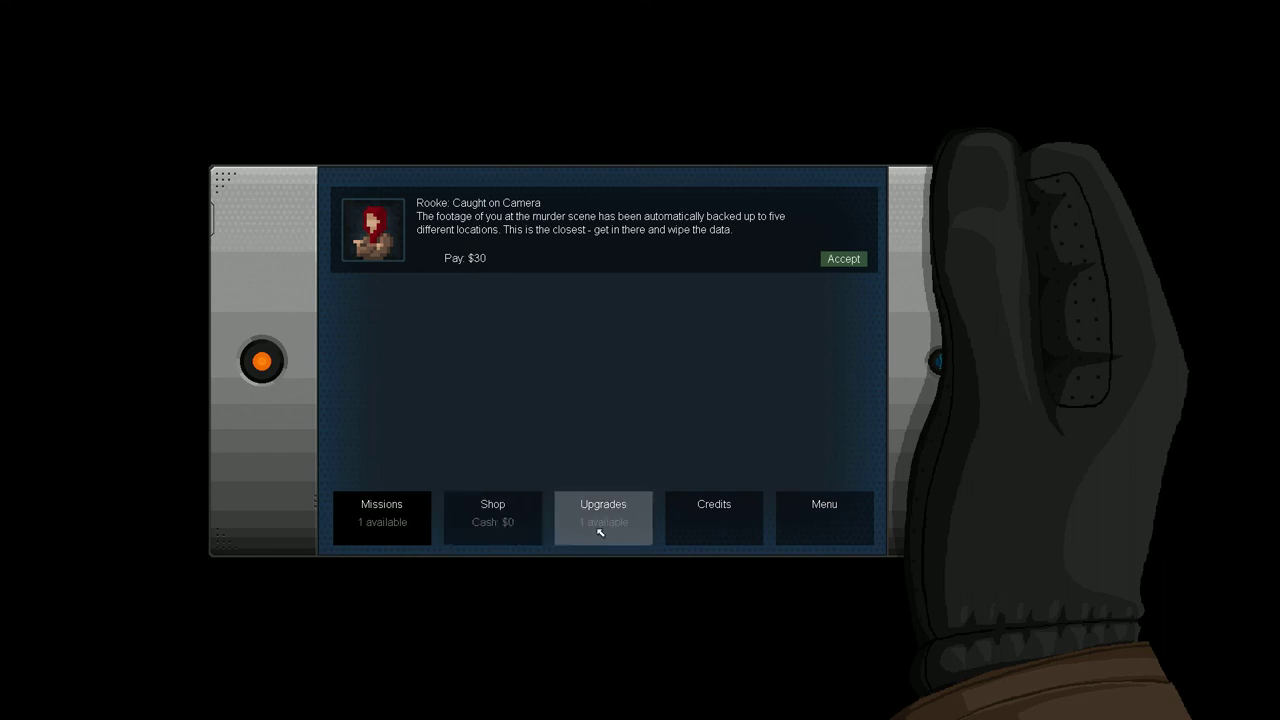
Step: View the PDA upgrades list, then return to the available missions list
left_click(604, 518)
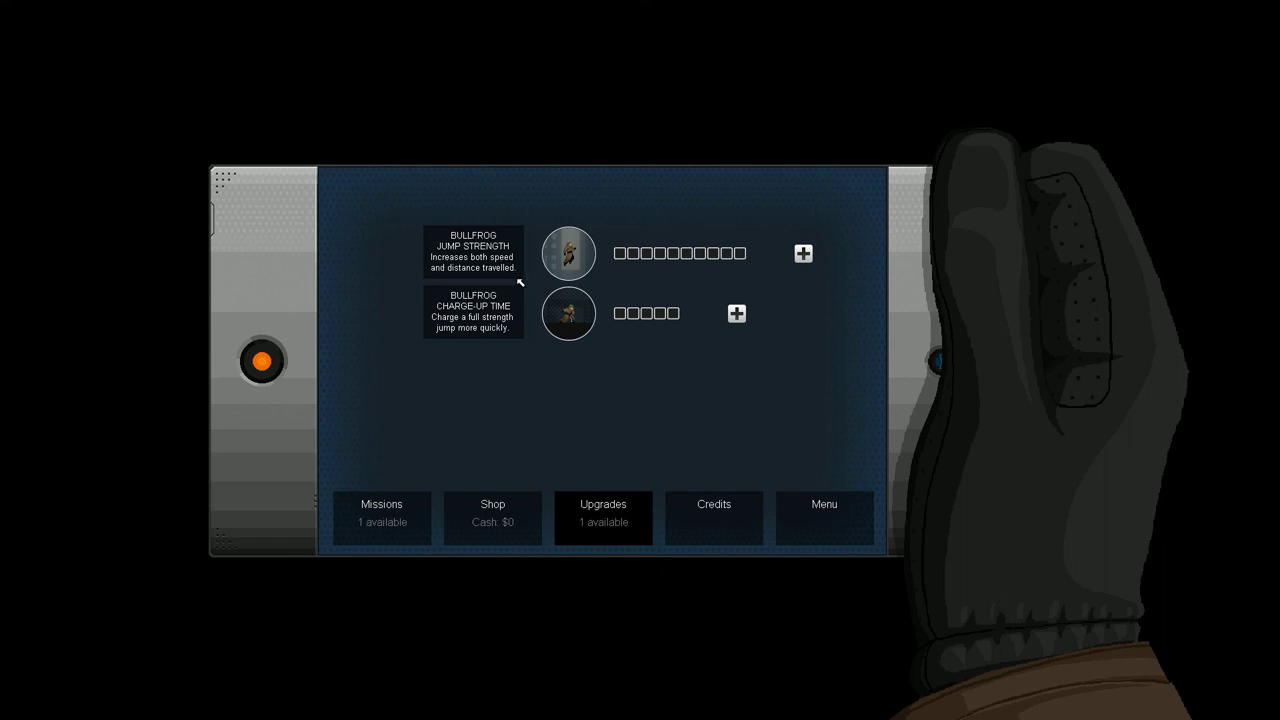
mouse_move(520, 322)
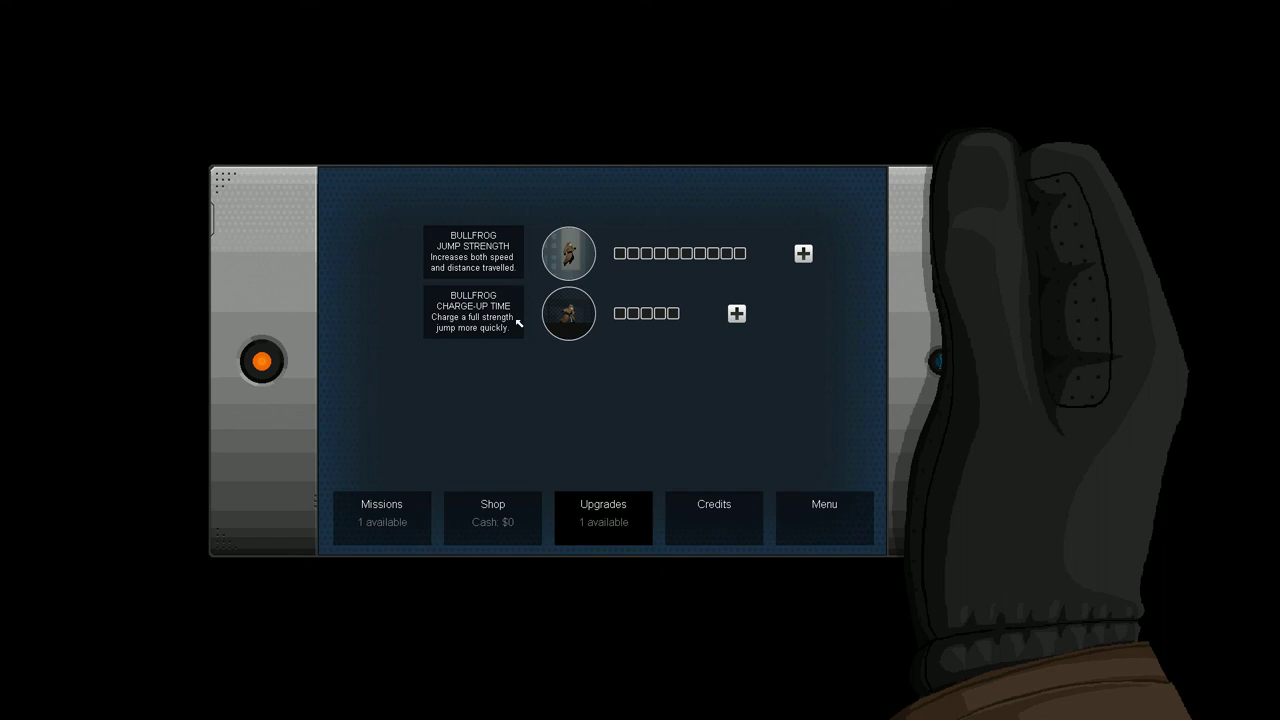
mouse_move(520, 336)
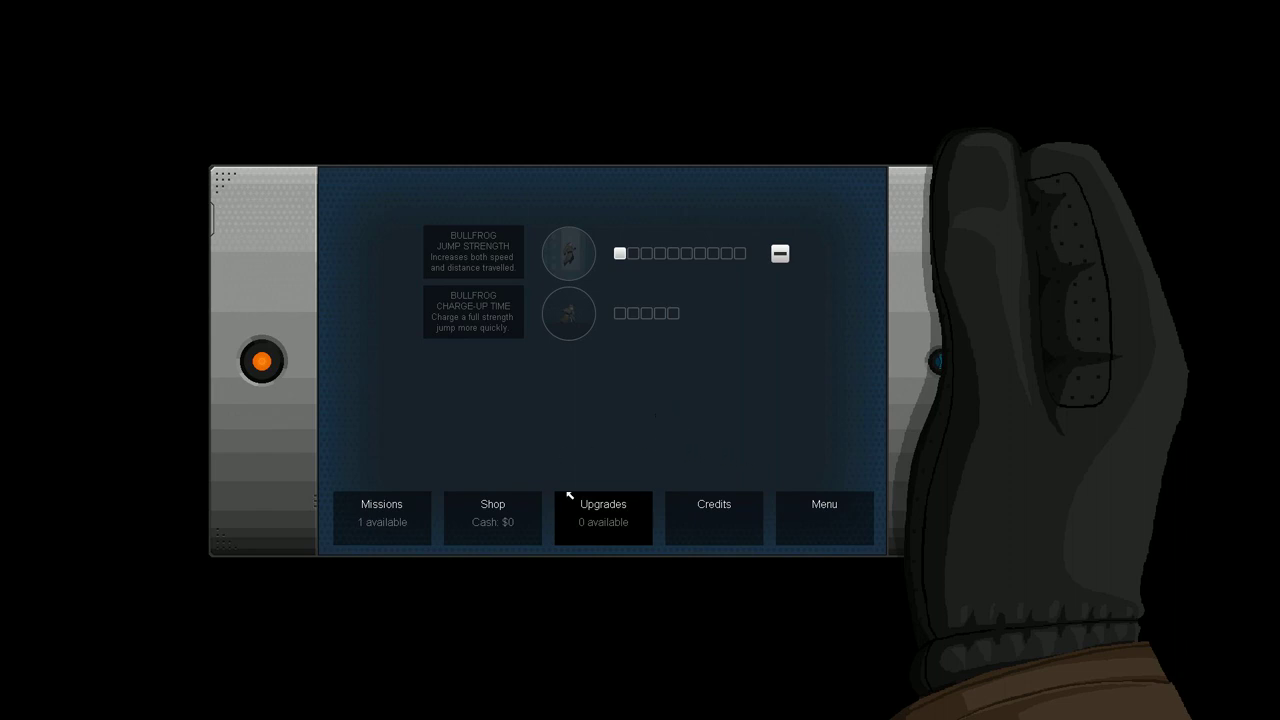
left_click(380, 518)
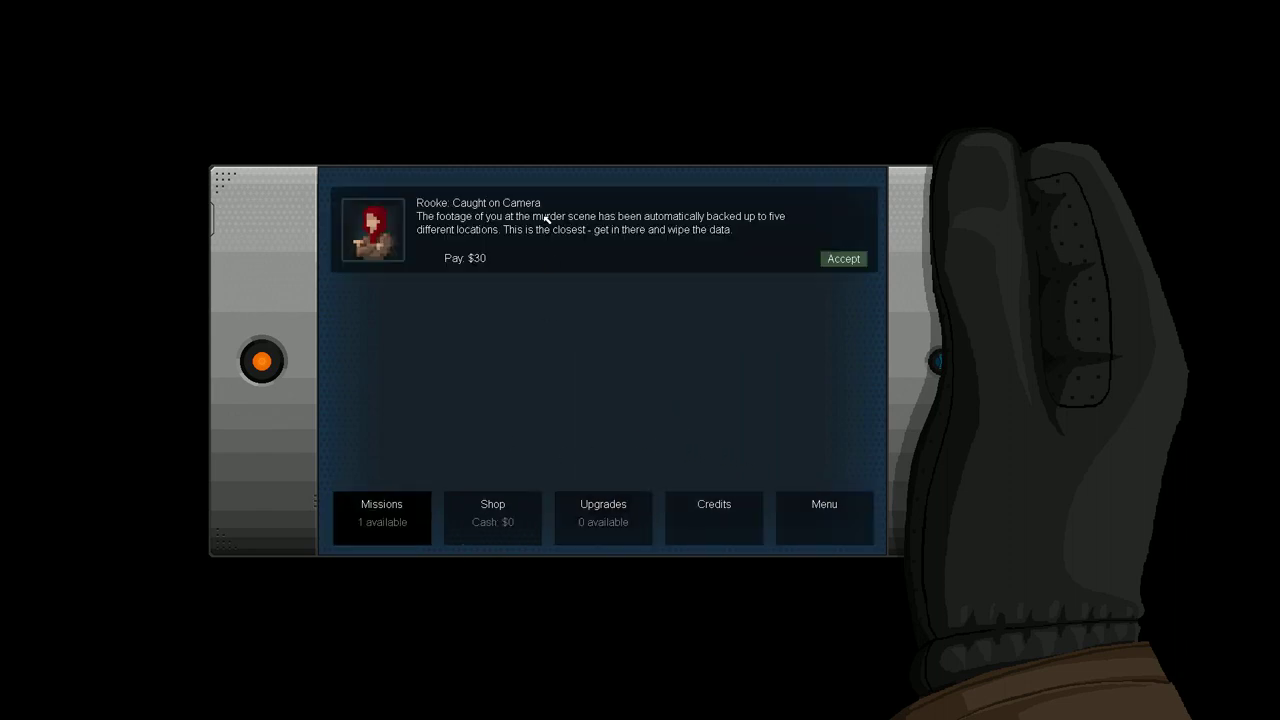
Step: Accept Caught on Camera, reply 'How do I wipe the data?', then 'Got it.'
left_click(844, 258)
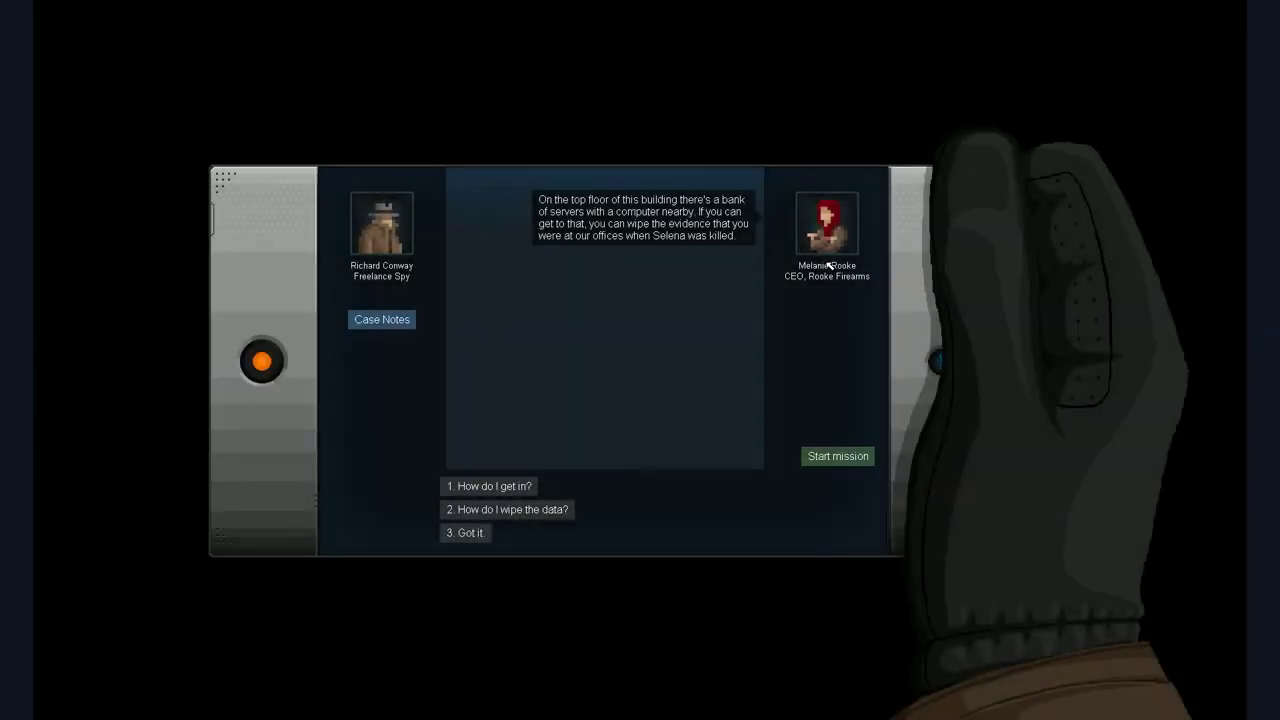
mouse_move(772, 318)
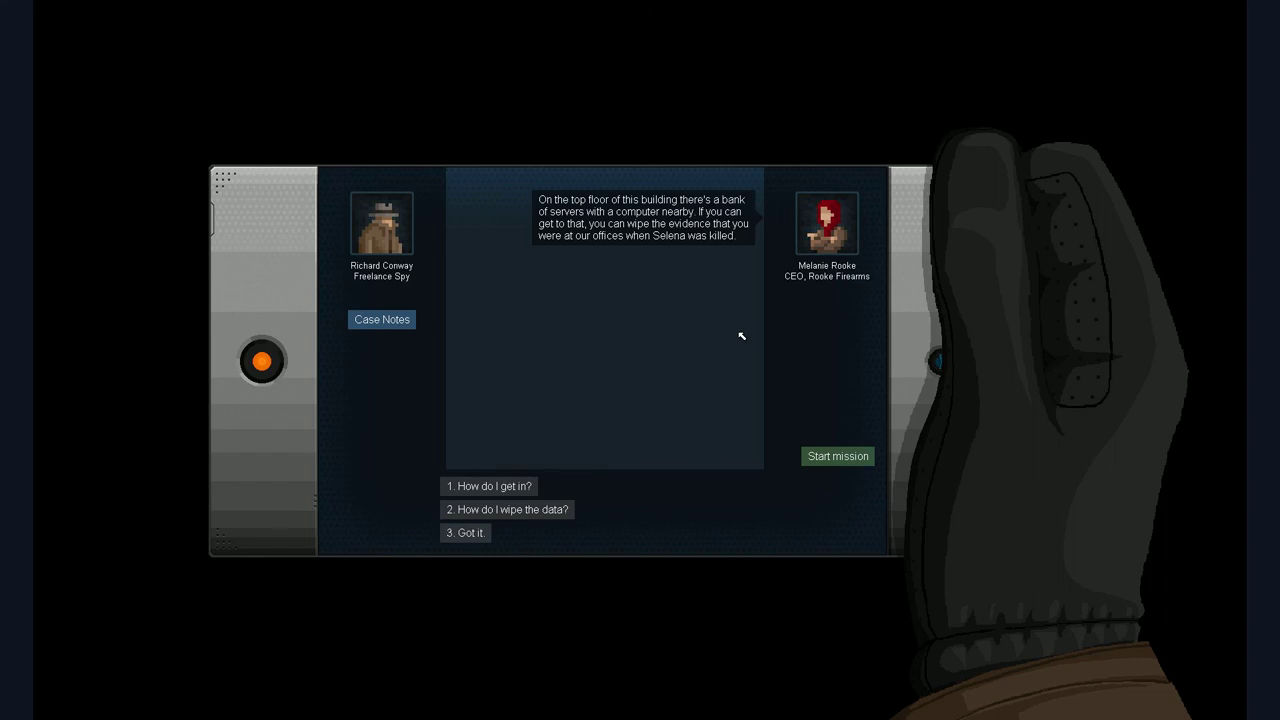
left_click(508, 510)
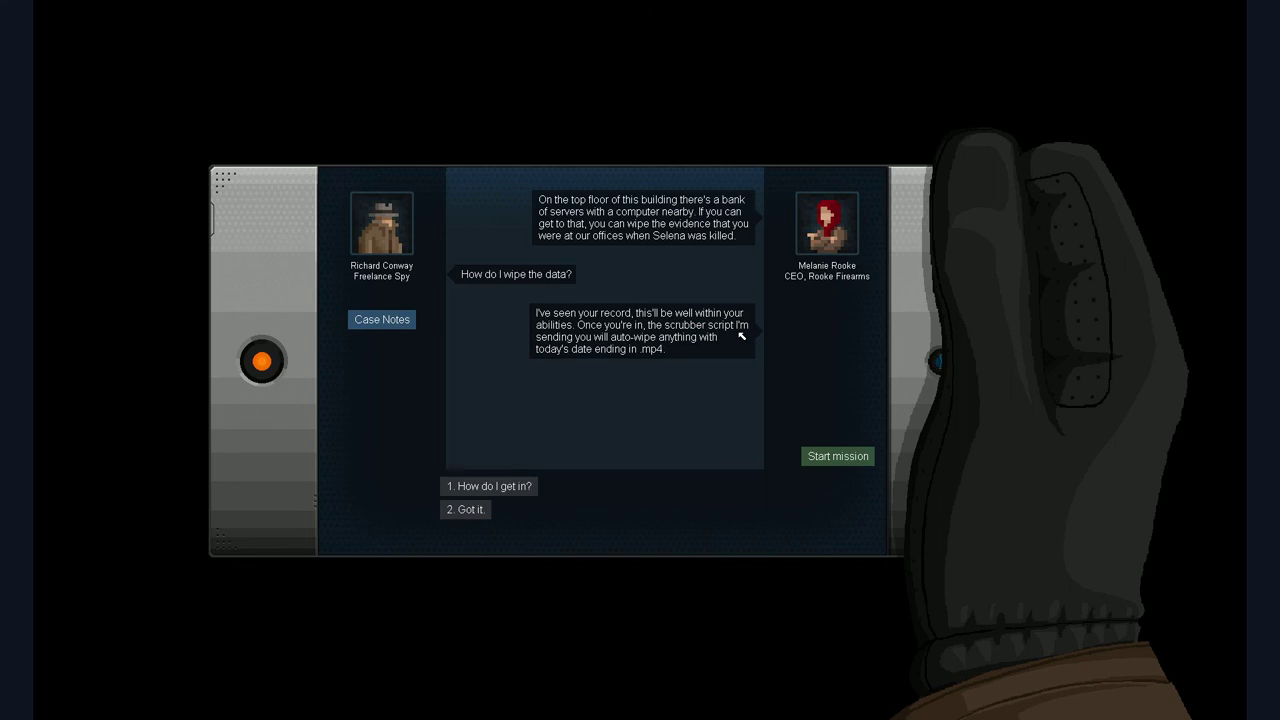
left_click(464, 510)
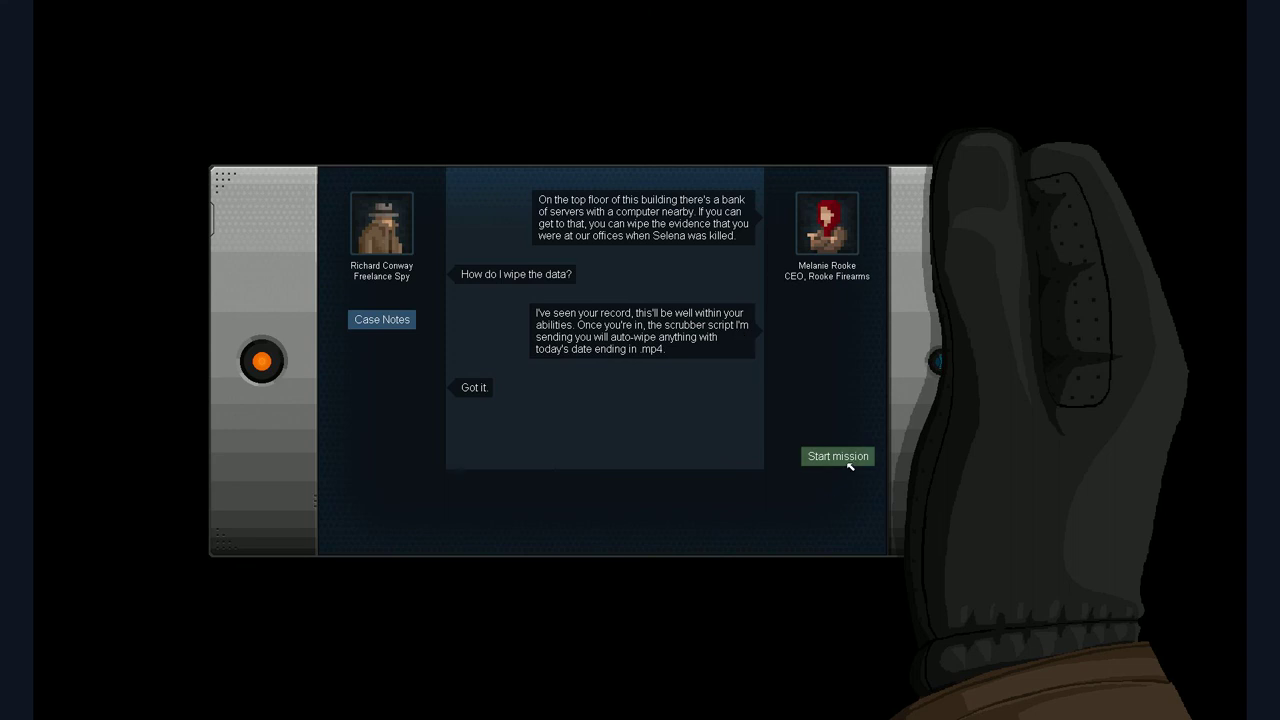
Step: Start the mission and load the rainy three-storey server building level
left_click(836, 456)
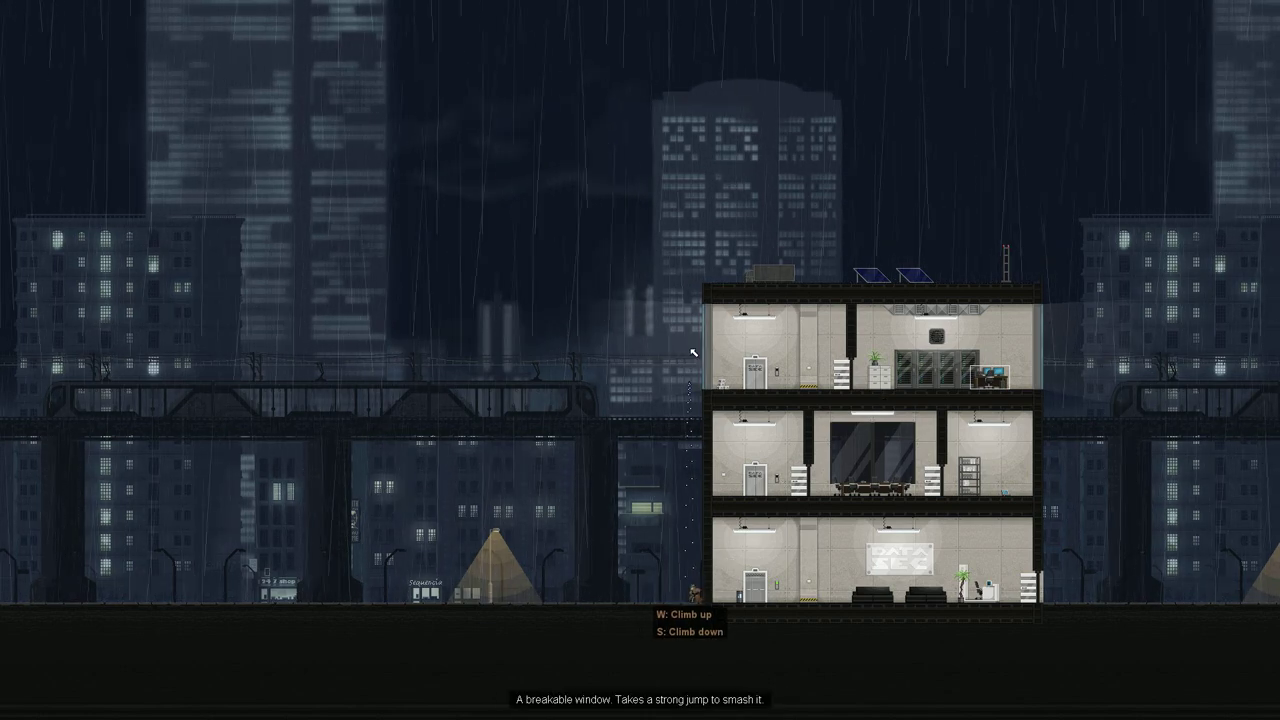
Step: Climb down the outer wall to the ground floor and read the police chief's email
key("w")
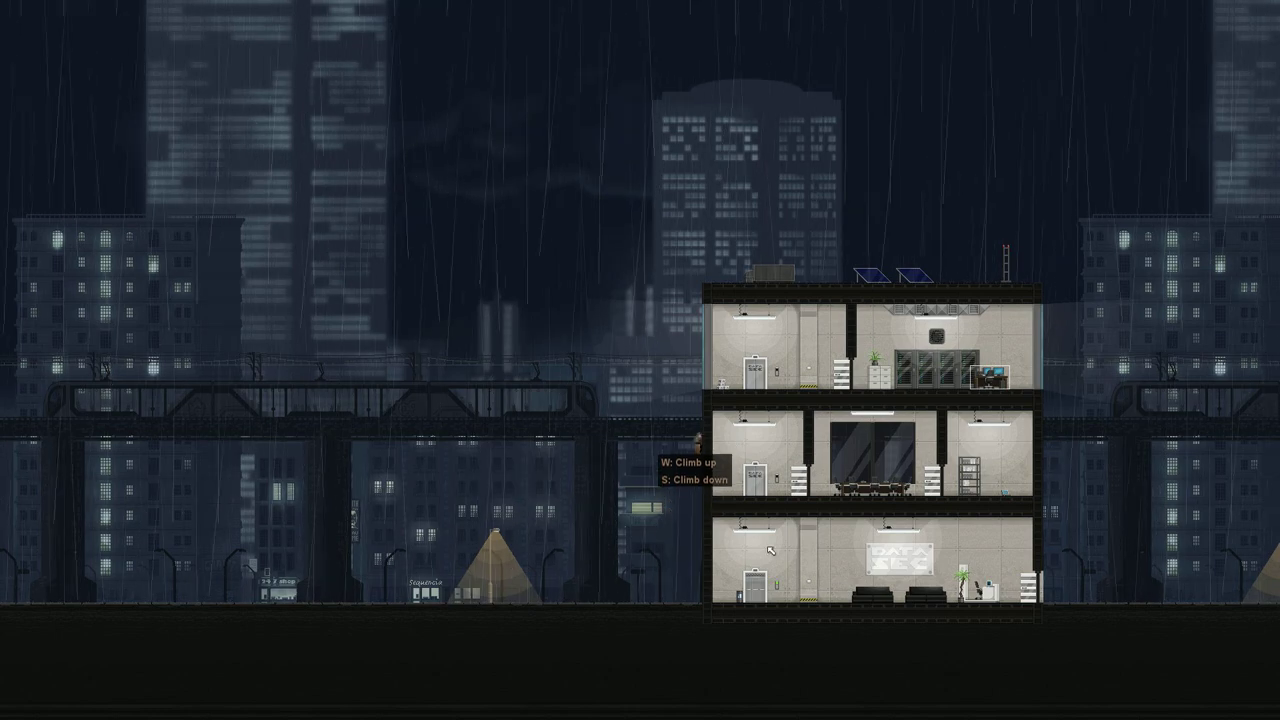
key("w")
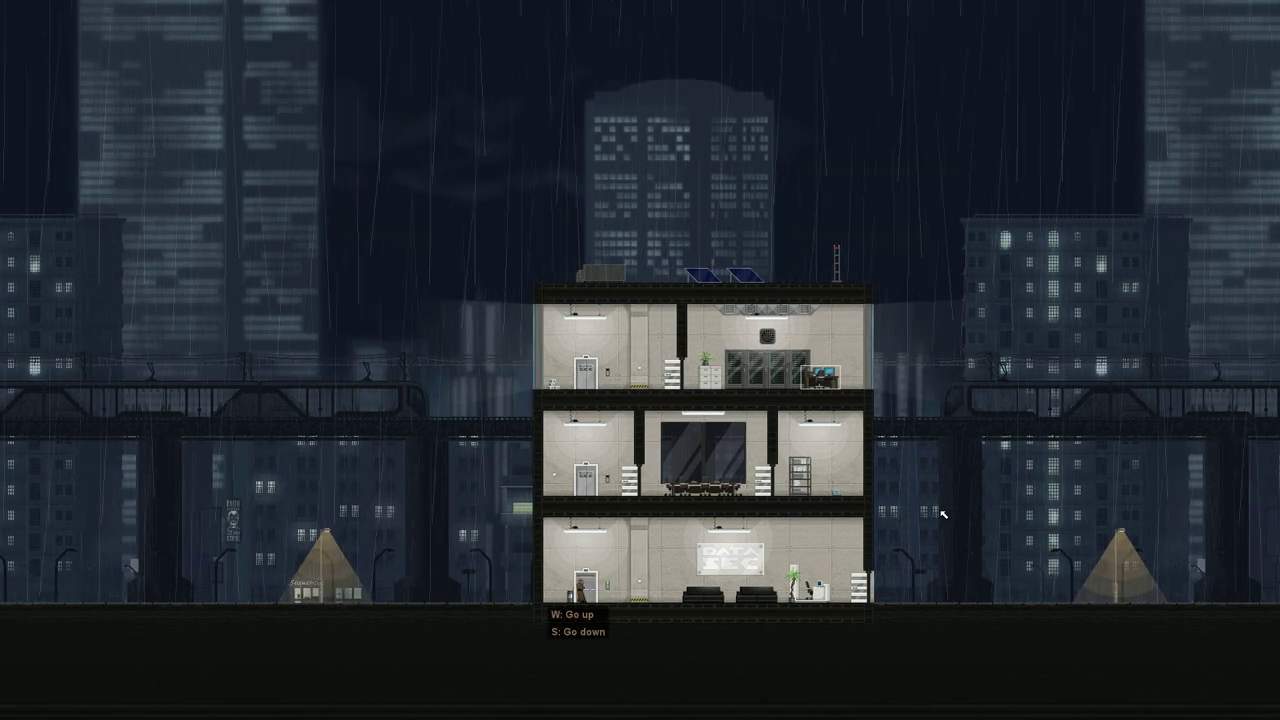
key("w")
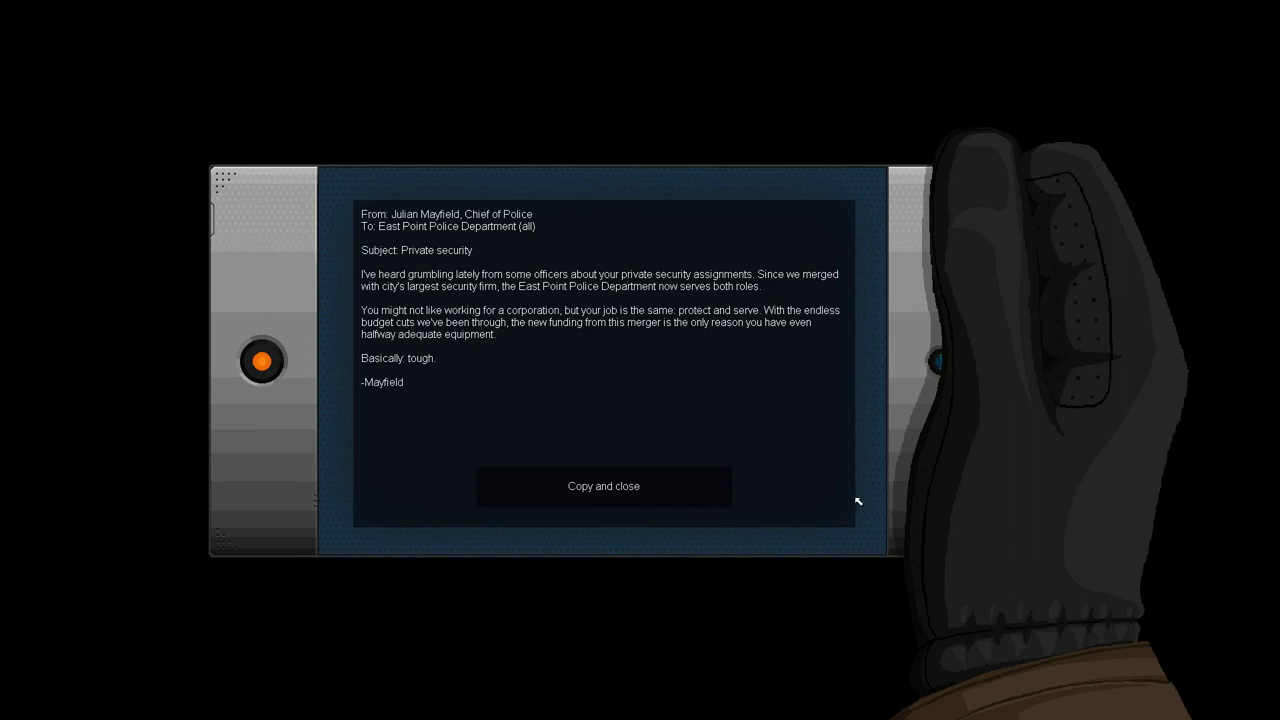
mouse_move(856, 496)
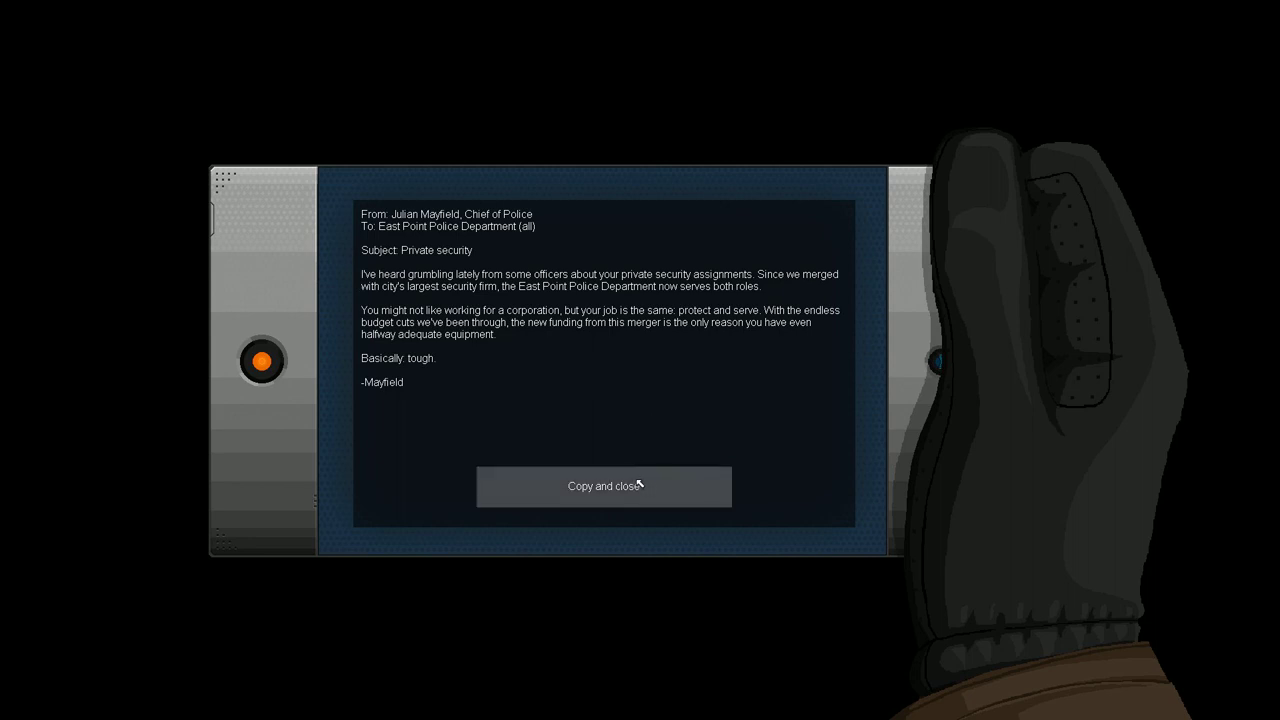
mouse_move(628, 414)
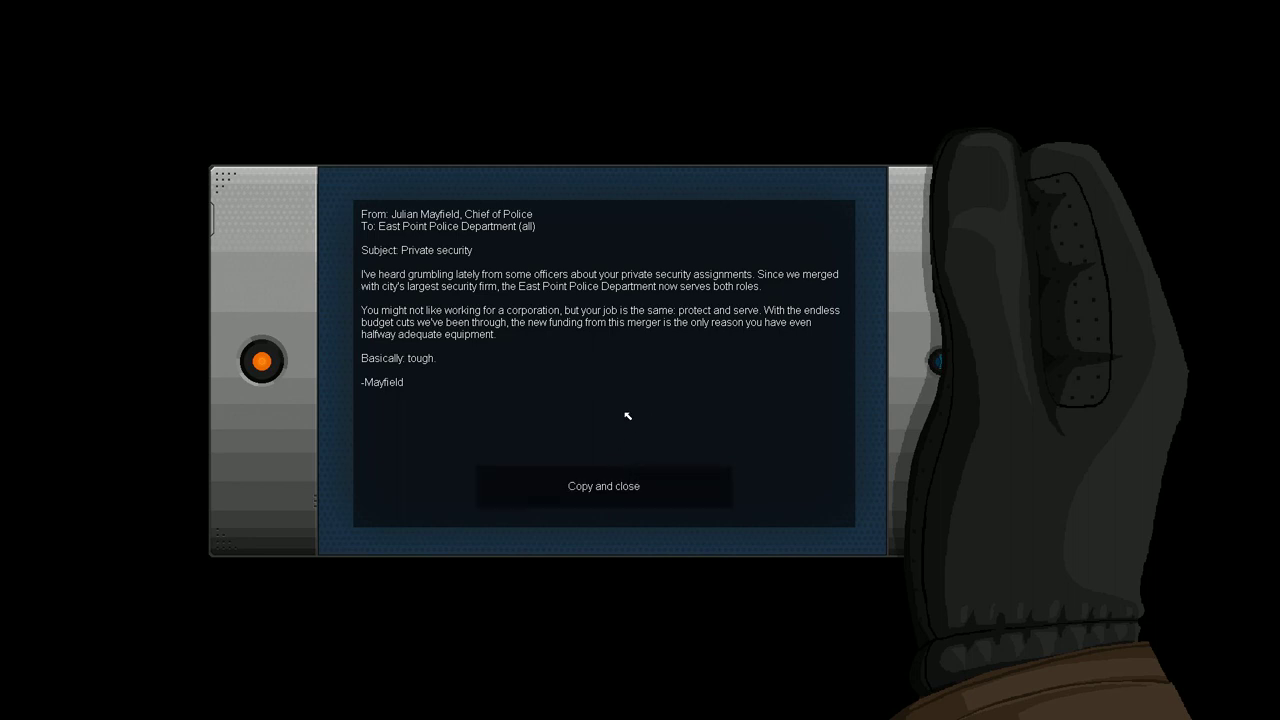
mouse_move(620, 448)
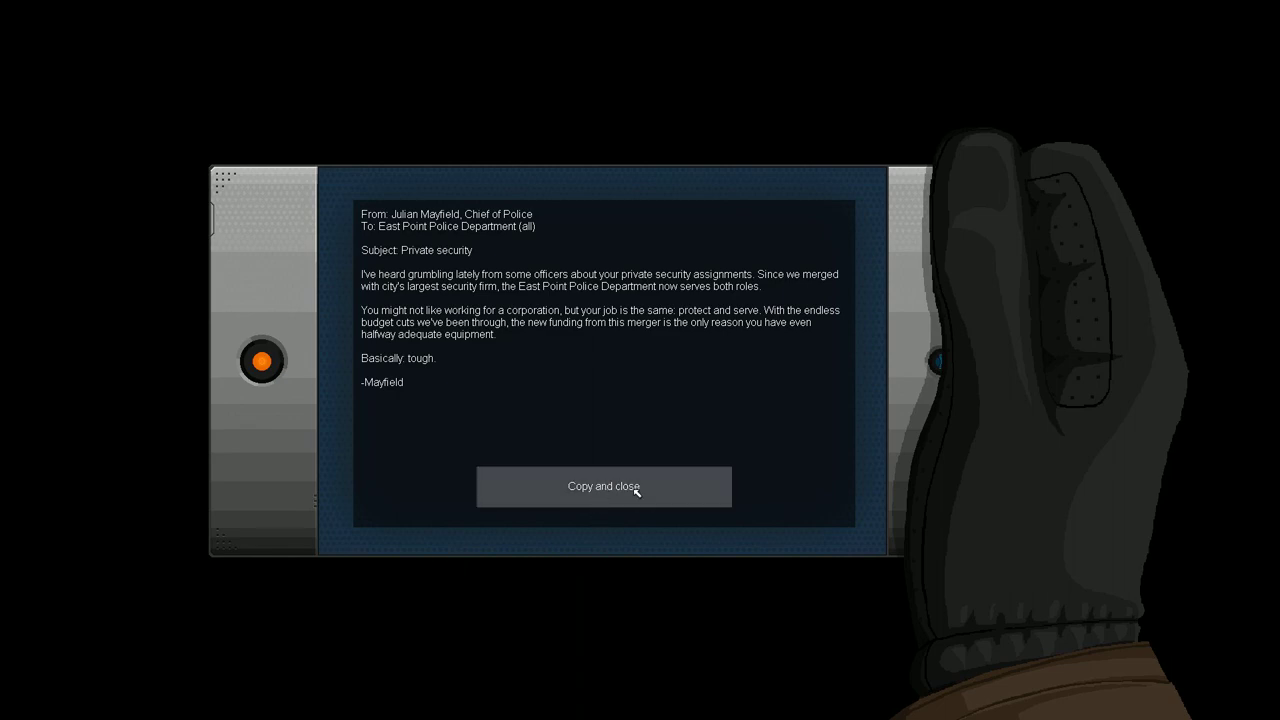
left_click(604, 486)
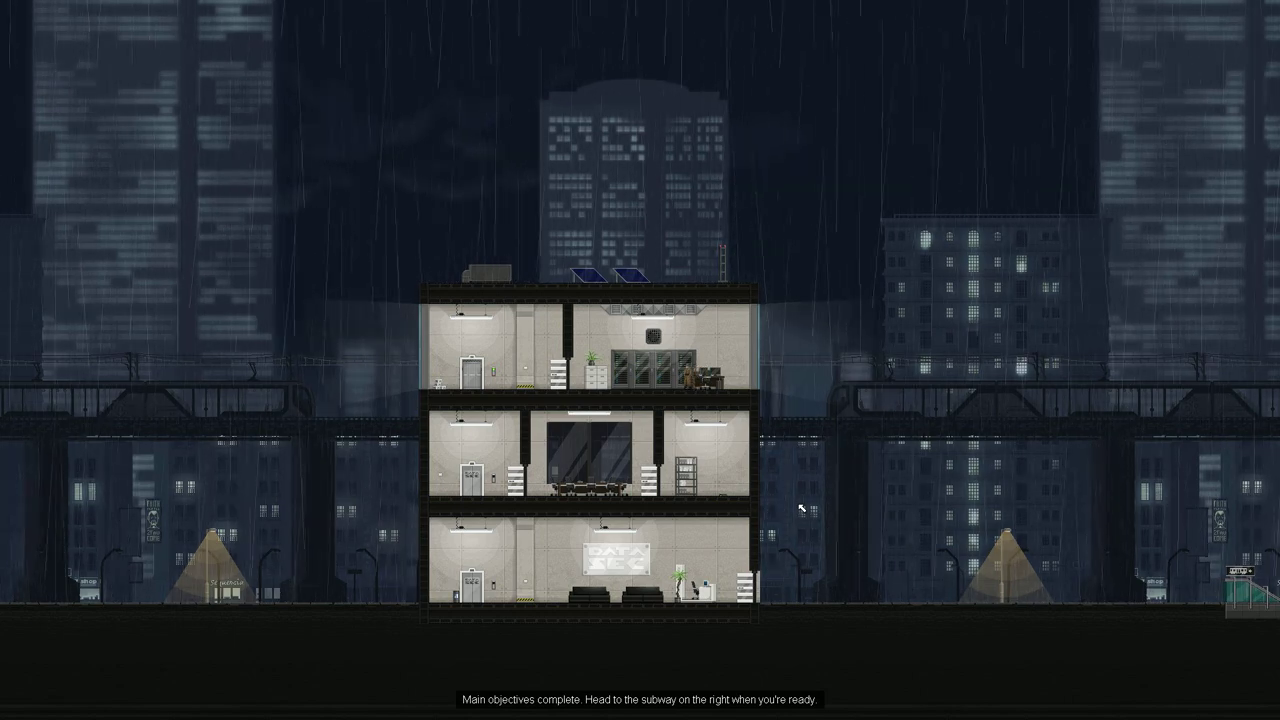
mouse_move(904, 364)
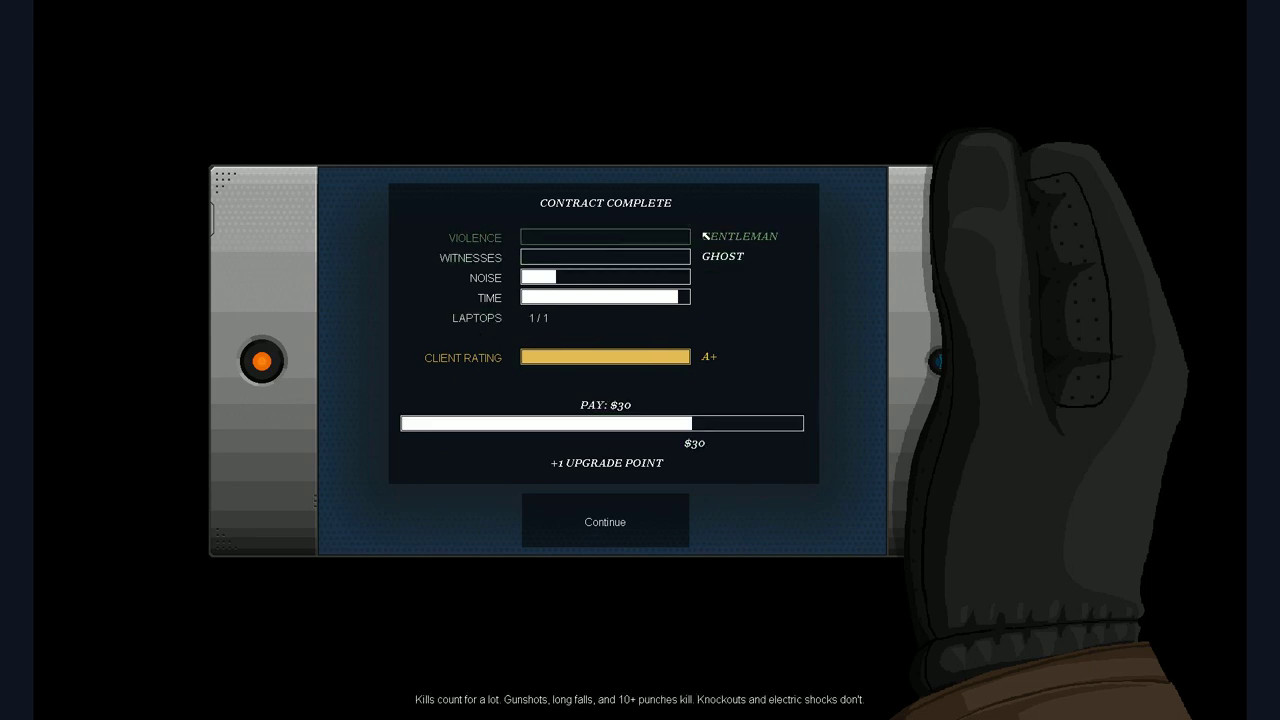
mouse_move(616, 244)
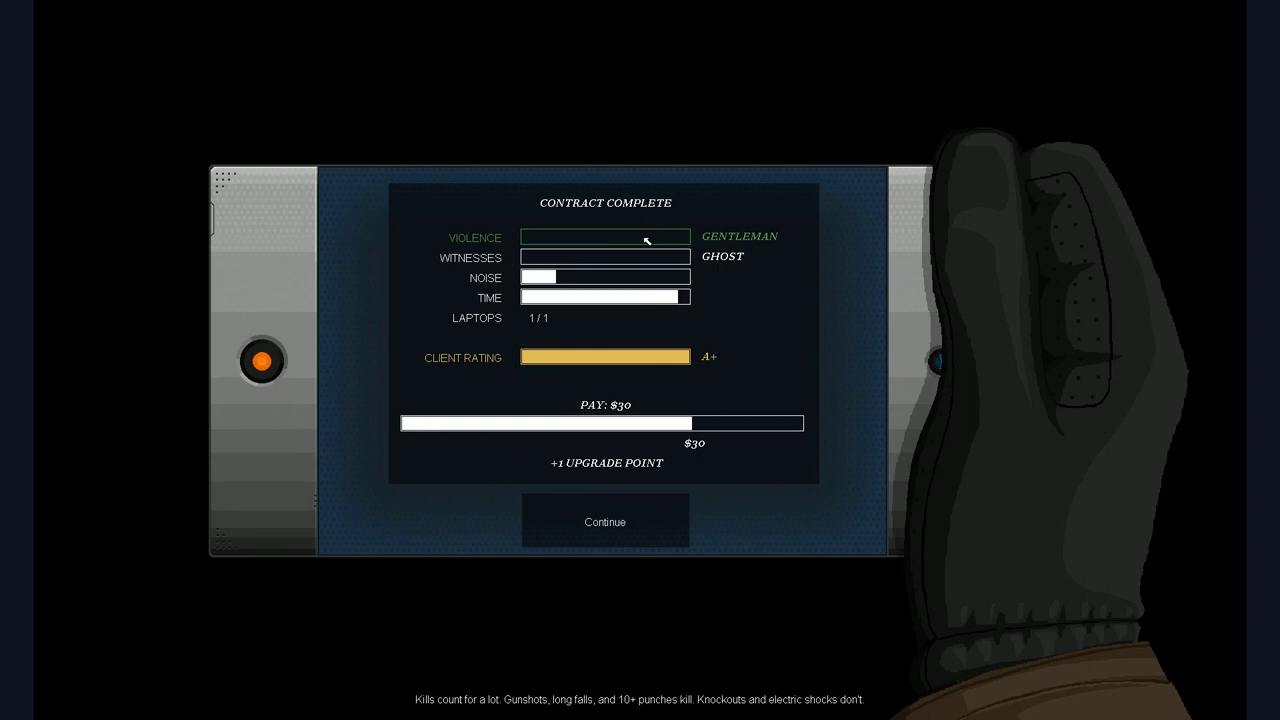
mouse_move(634, 268)
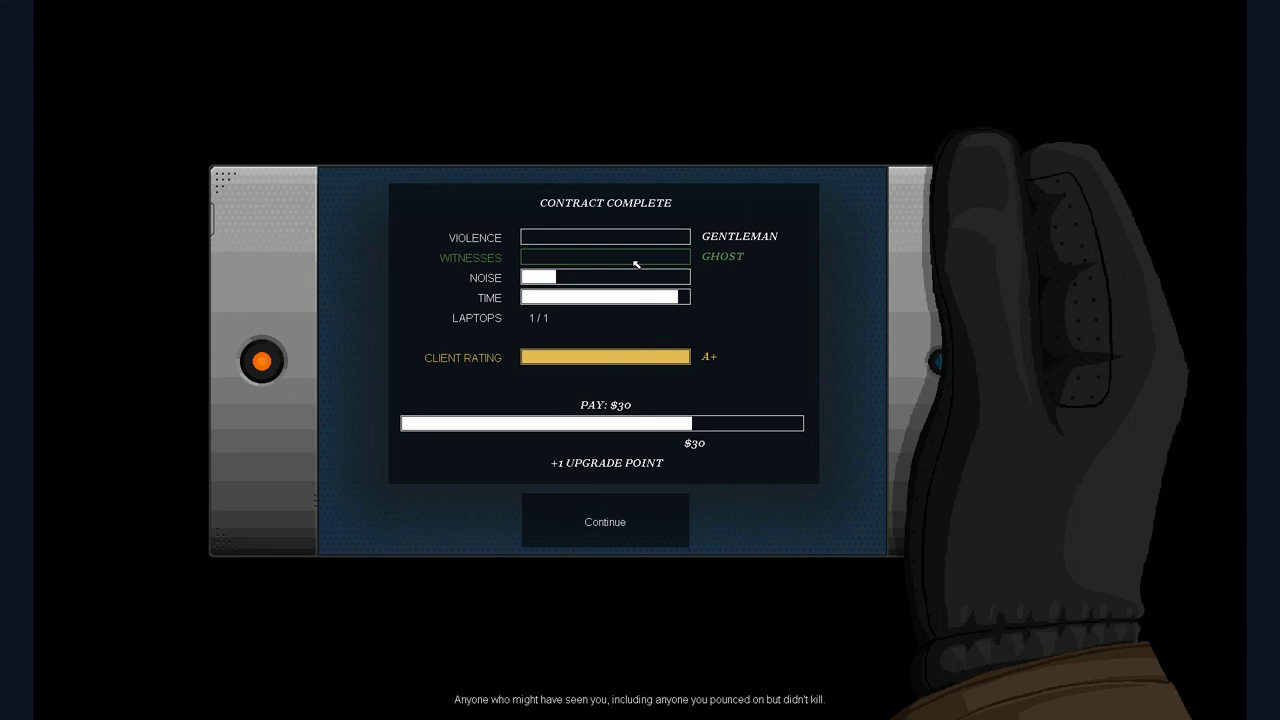
mouse_move(676, 272)
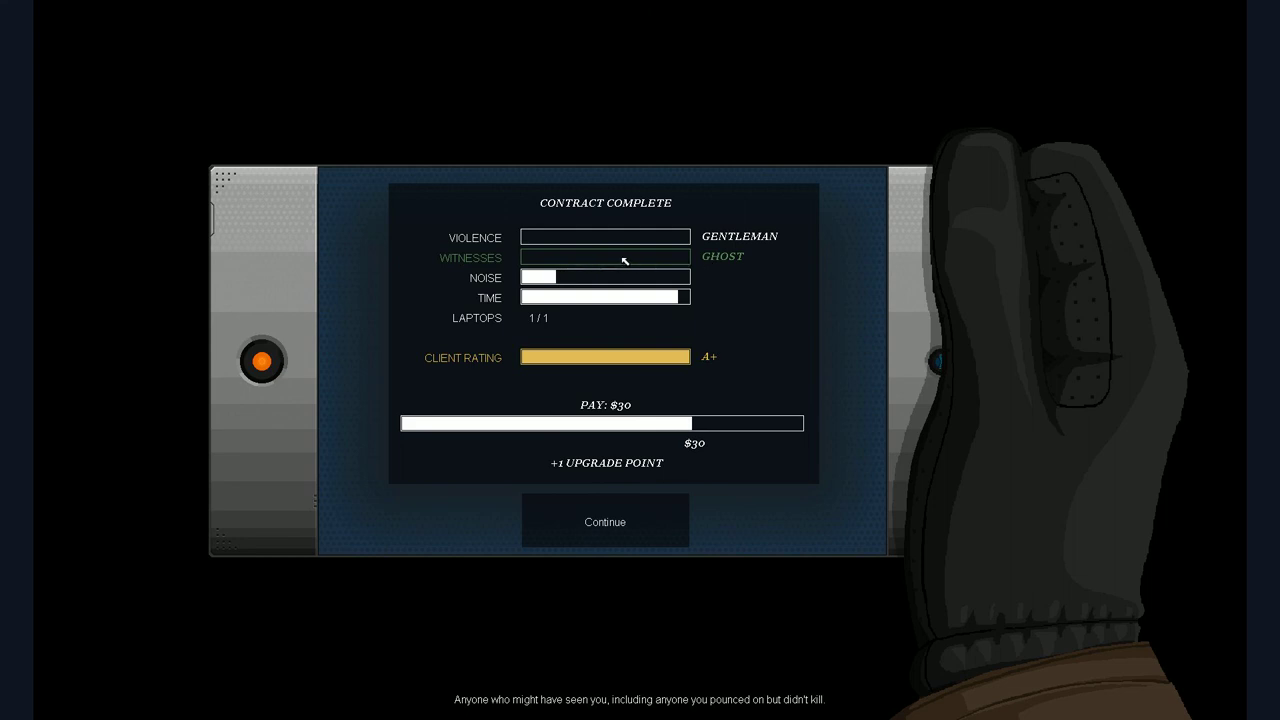
mouse_move(618, 288)
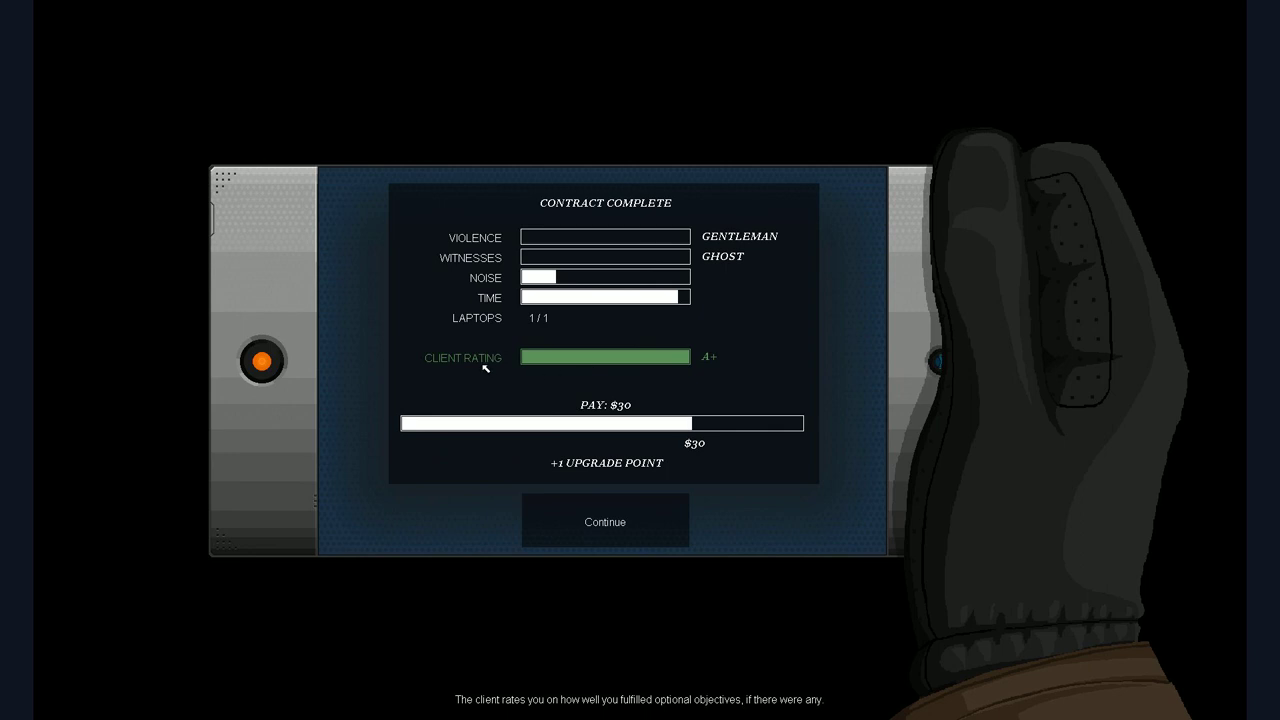
mouse_move(688, 364)
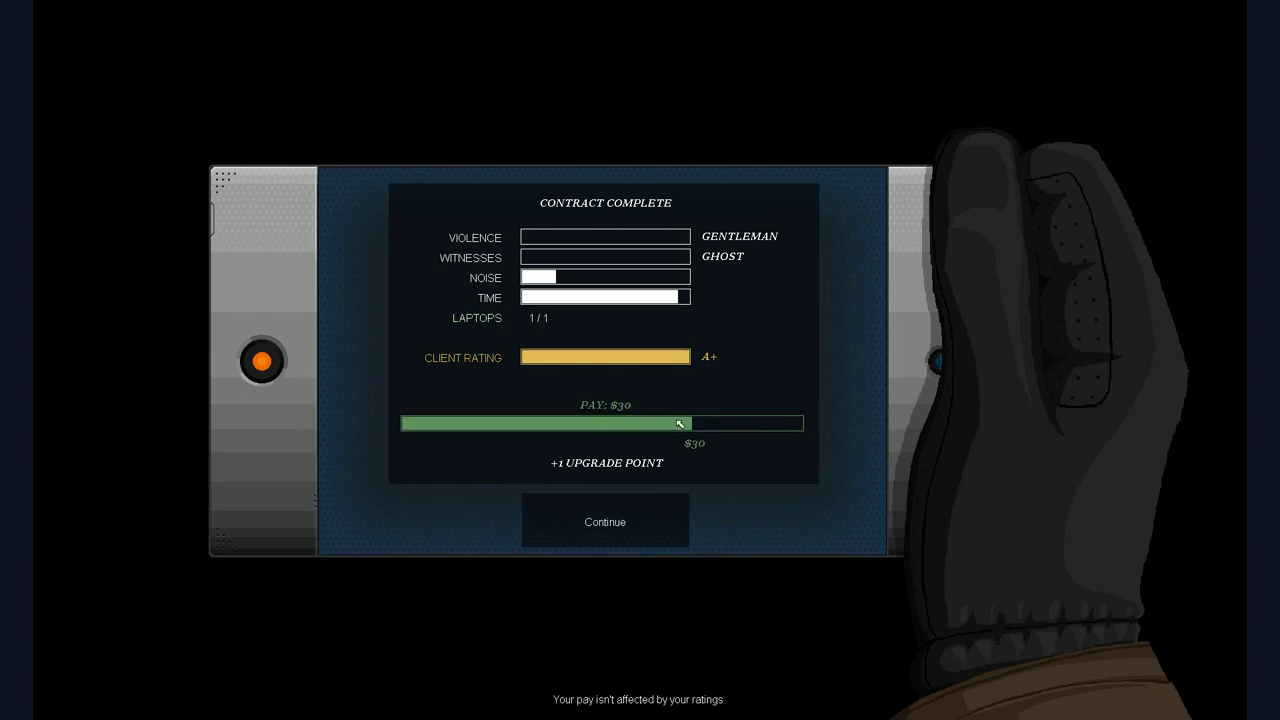
Step: Continue to the debrief and answer Rooke with the open-doors and difficulty-curve replies until she disconnects
left_click(604, 520)
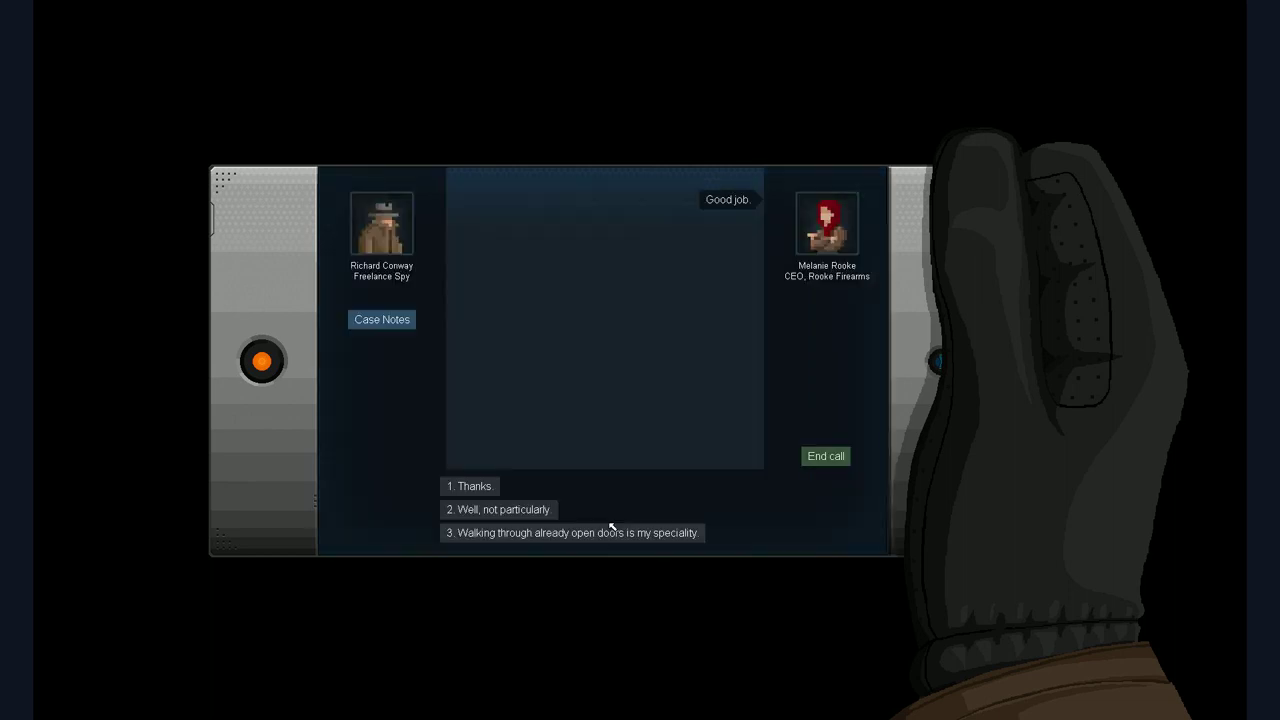
mouse_move(756, 500)
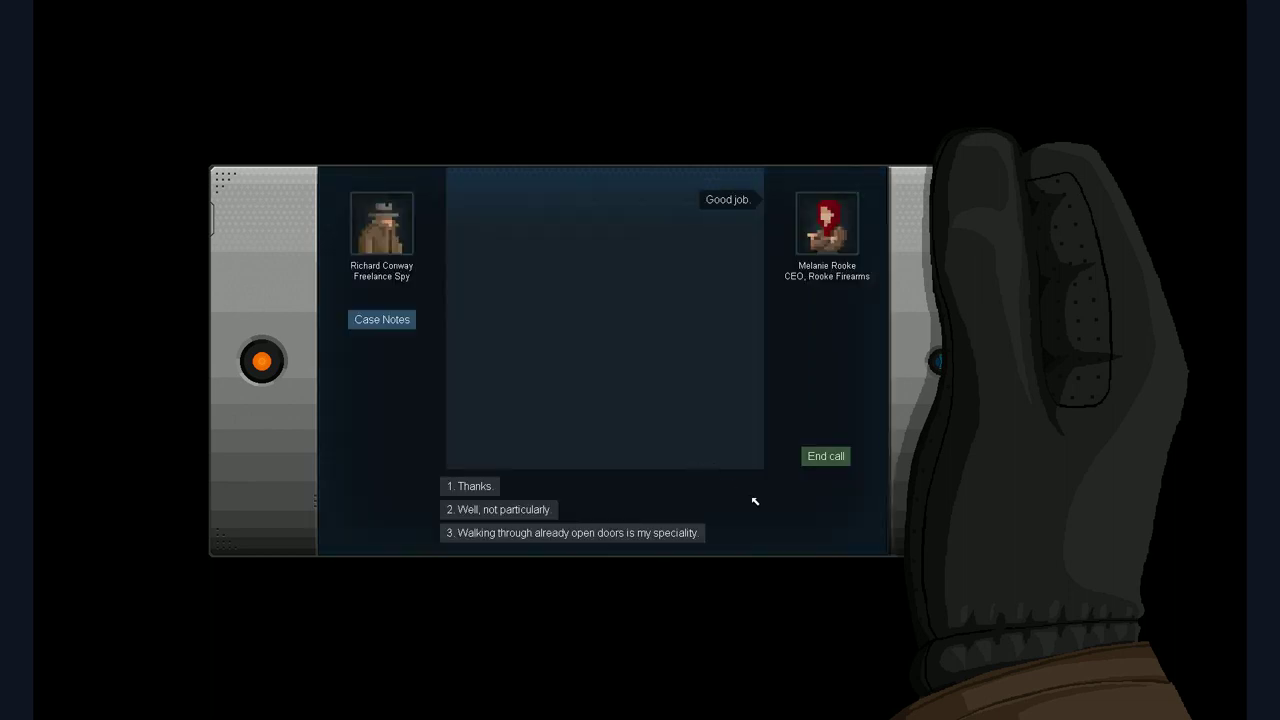
mouse_move(756, 478)
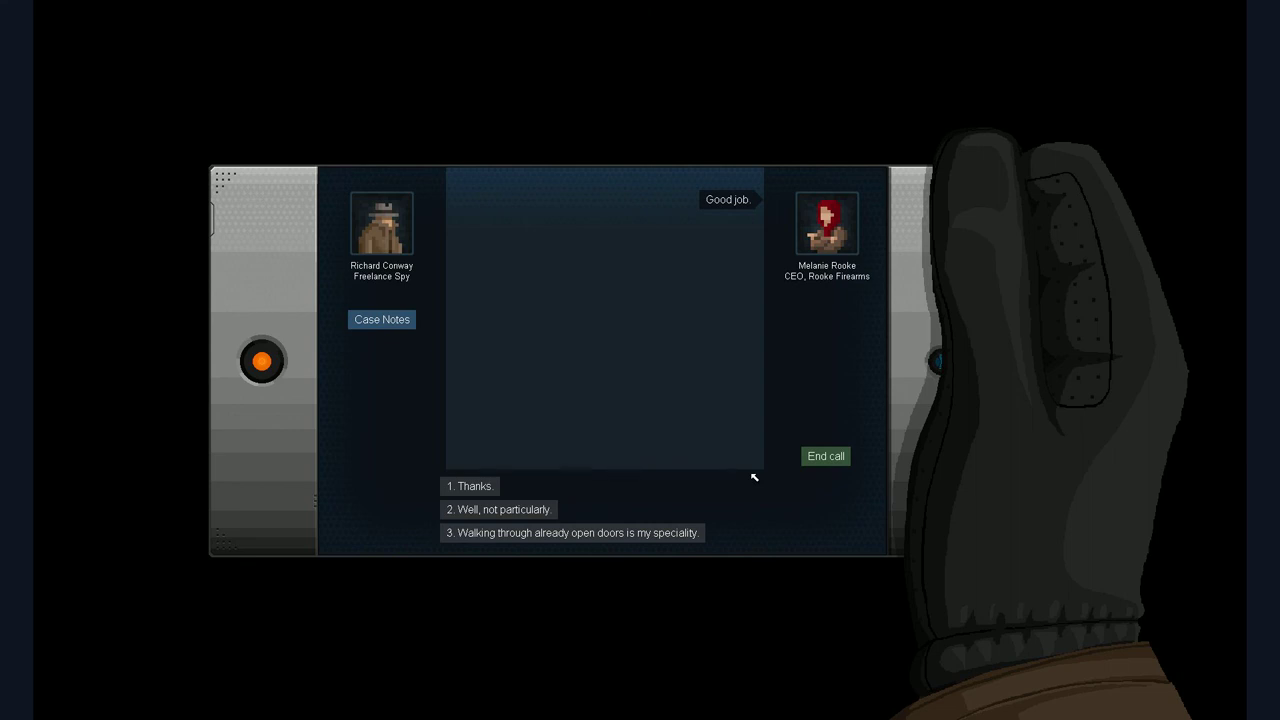
left_click(572, 532)
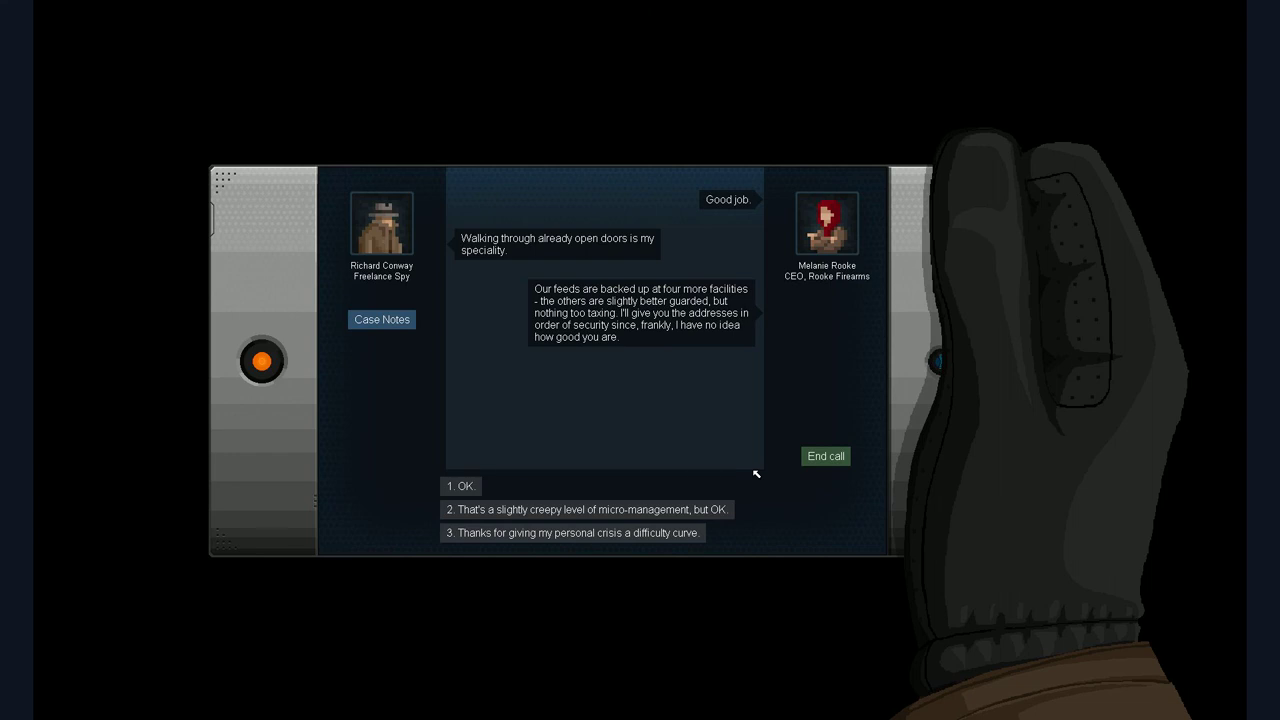
left_click(572, 532)
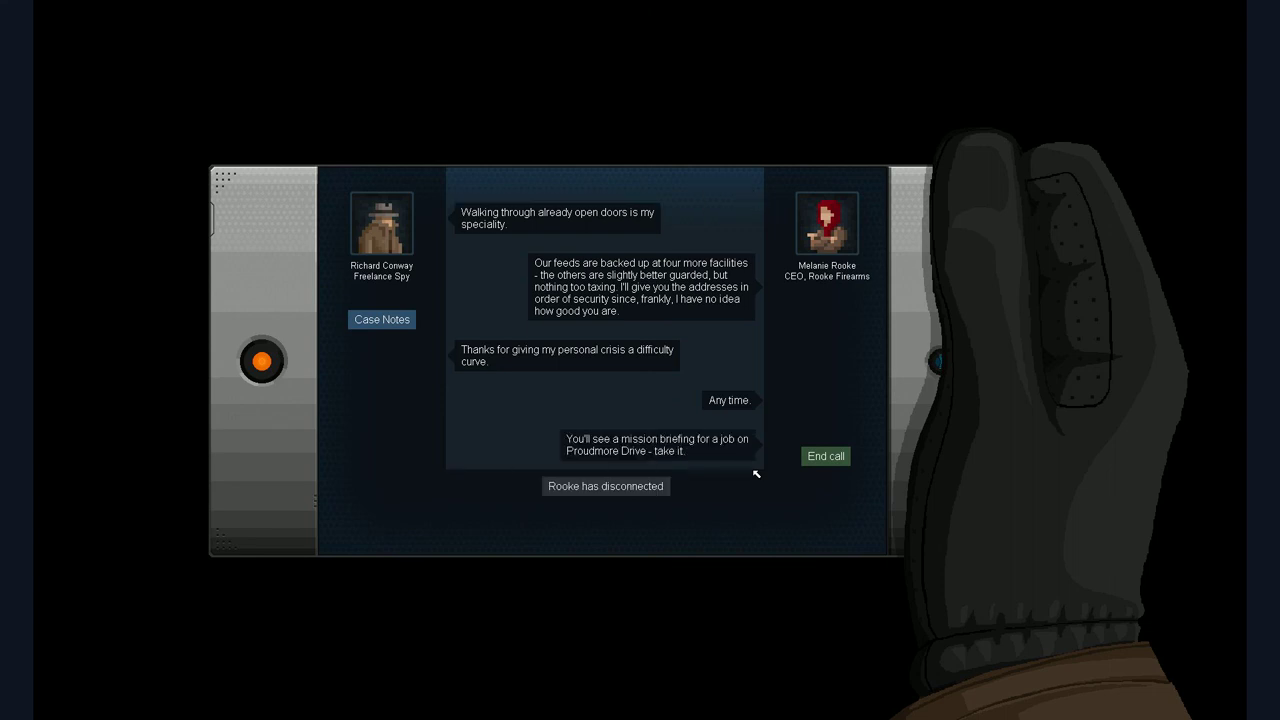
Step: End the call with Rooke and bring up the PDA gadget shop
left_click(824, 456)
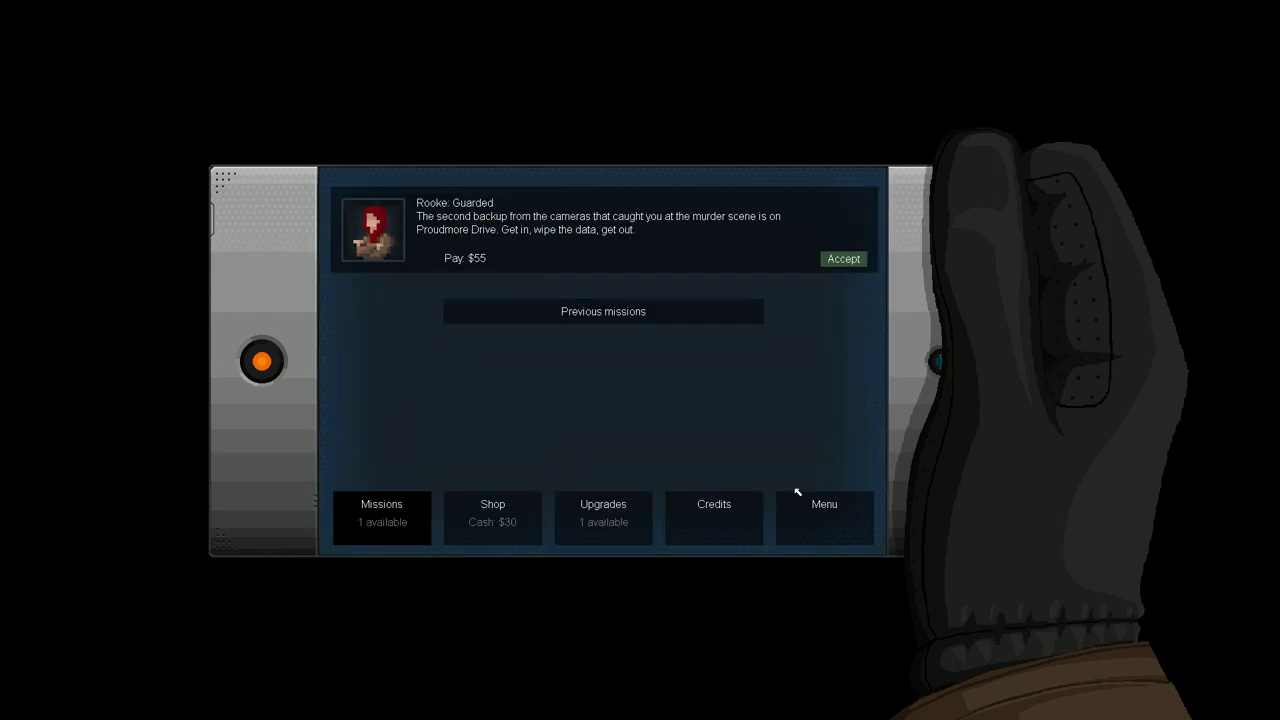
mouse_move(396, 442)
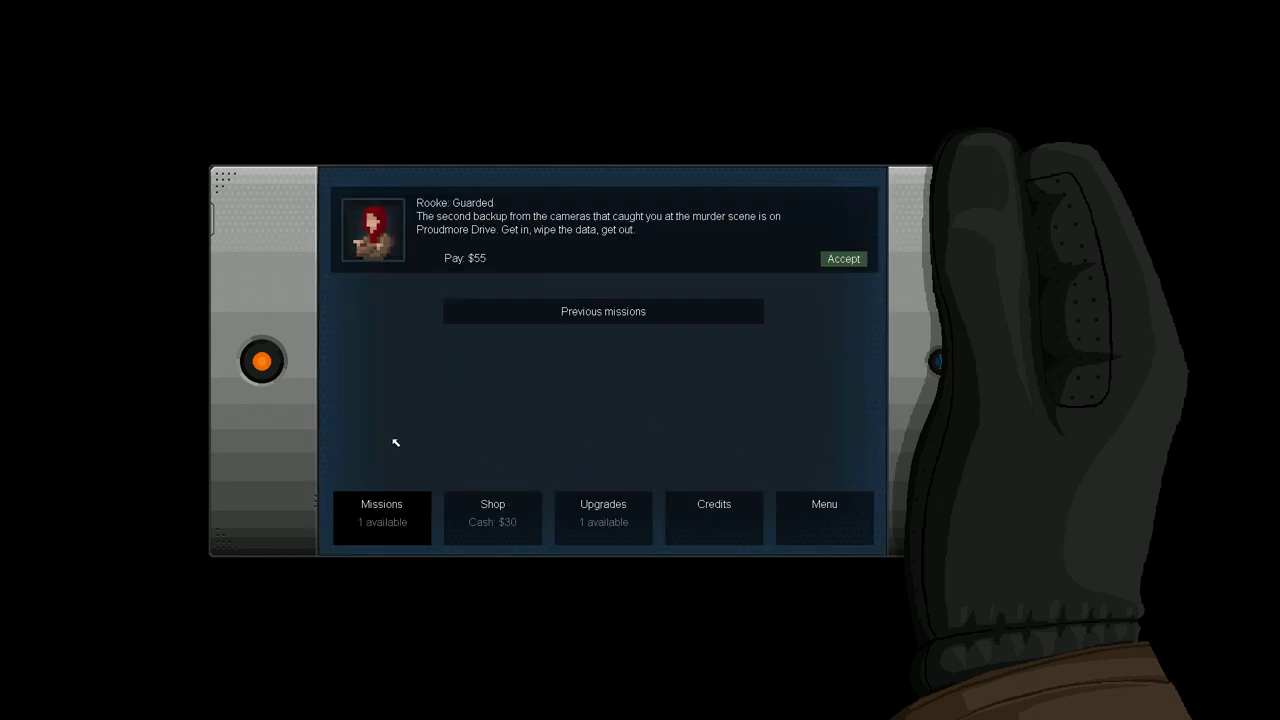
left_click(492, 516)
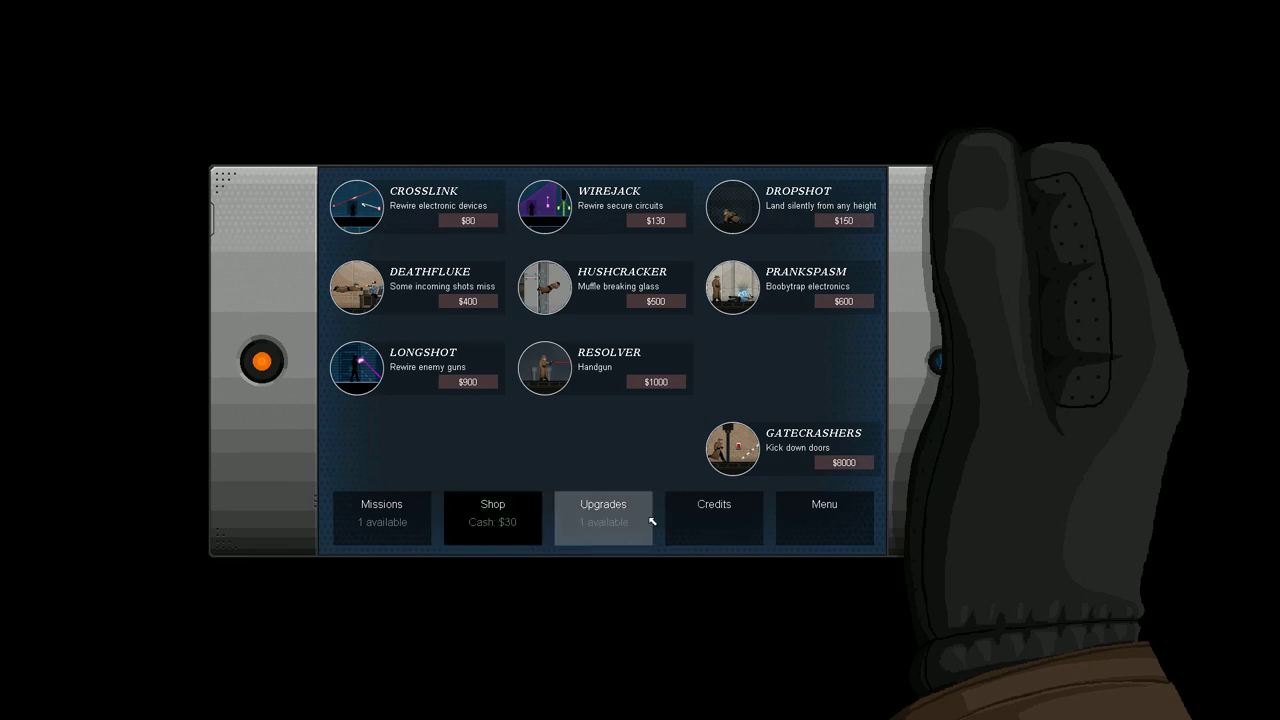
Step: Spend the upgrade point on Bullfrog jump strength and return to the $55 Rookie: Guarded mission briefing
left_click(604, 516)
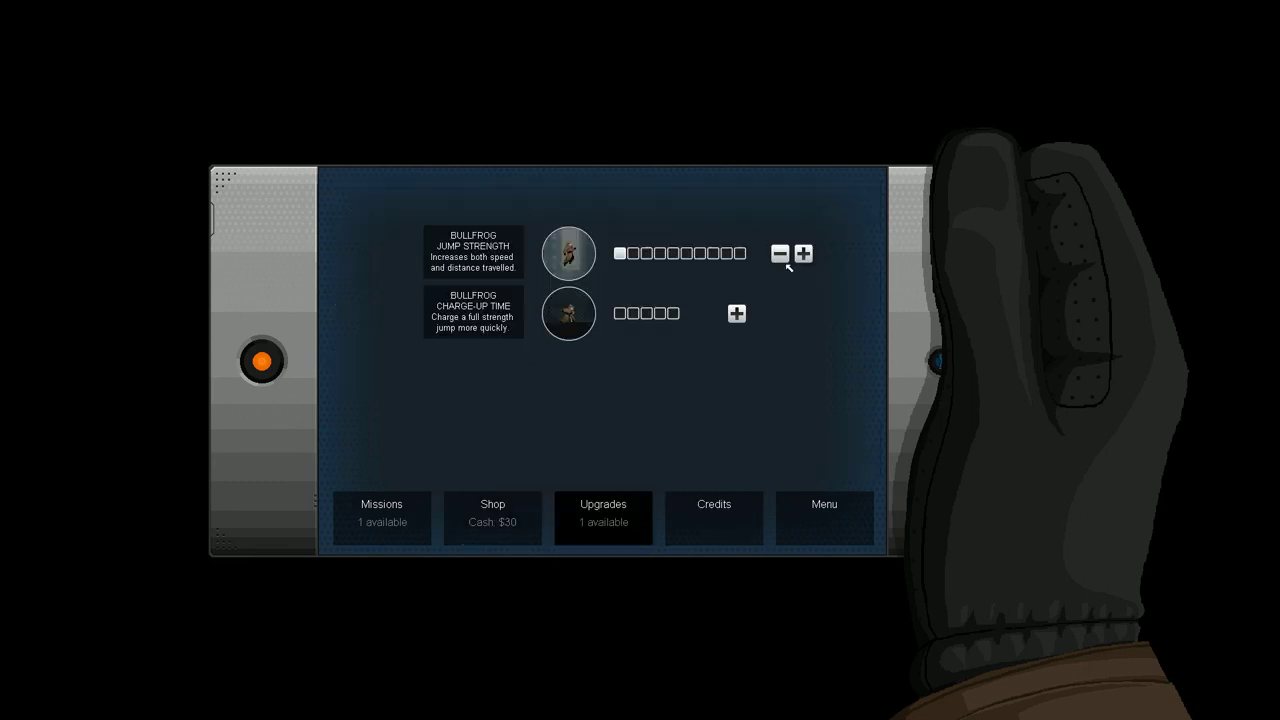
left_click(804, 252)
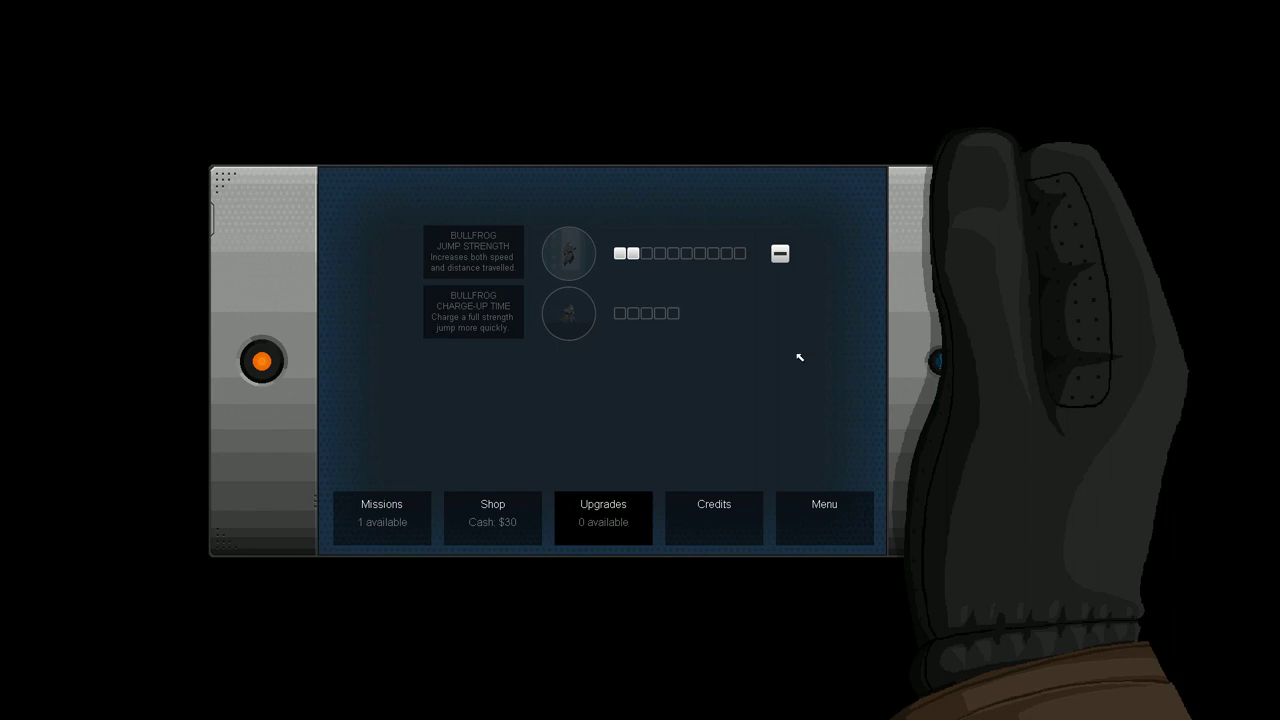
left_click(380, 516)
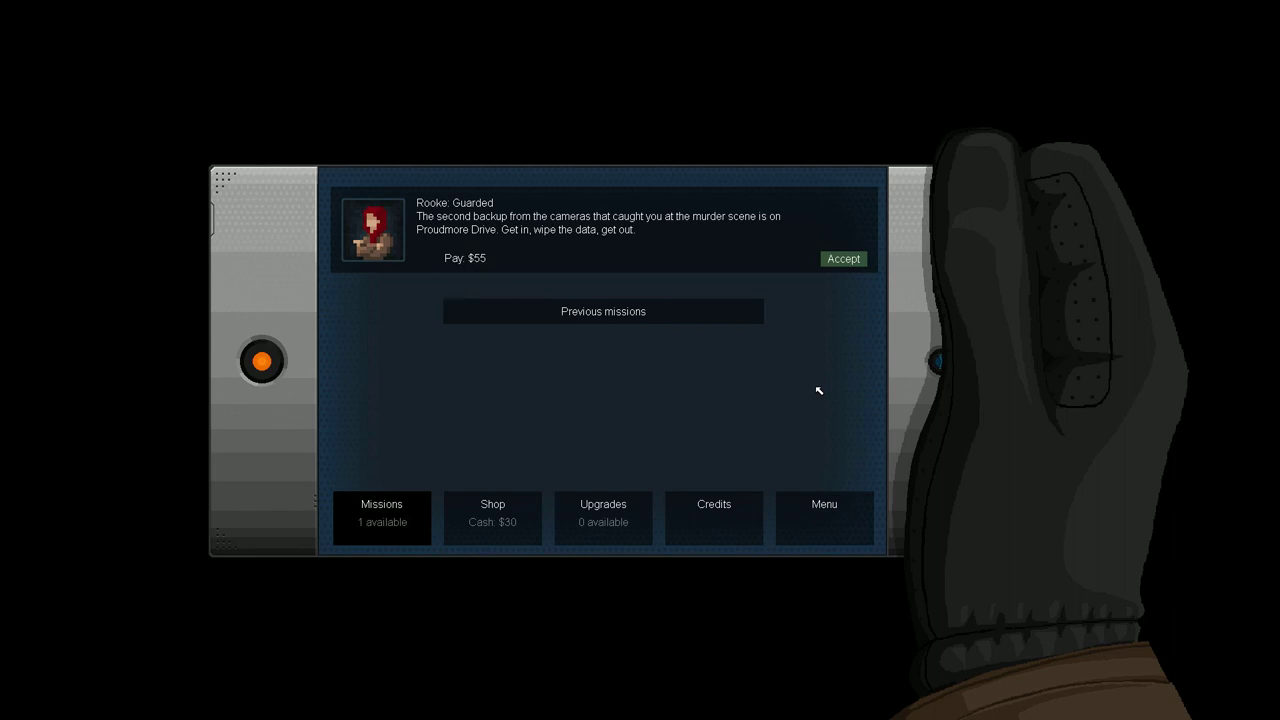
left_click(492, 512)
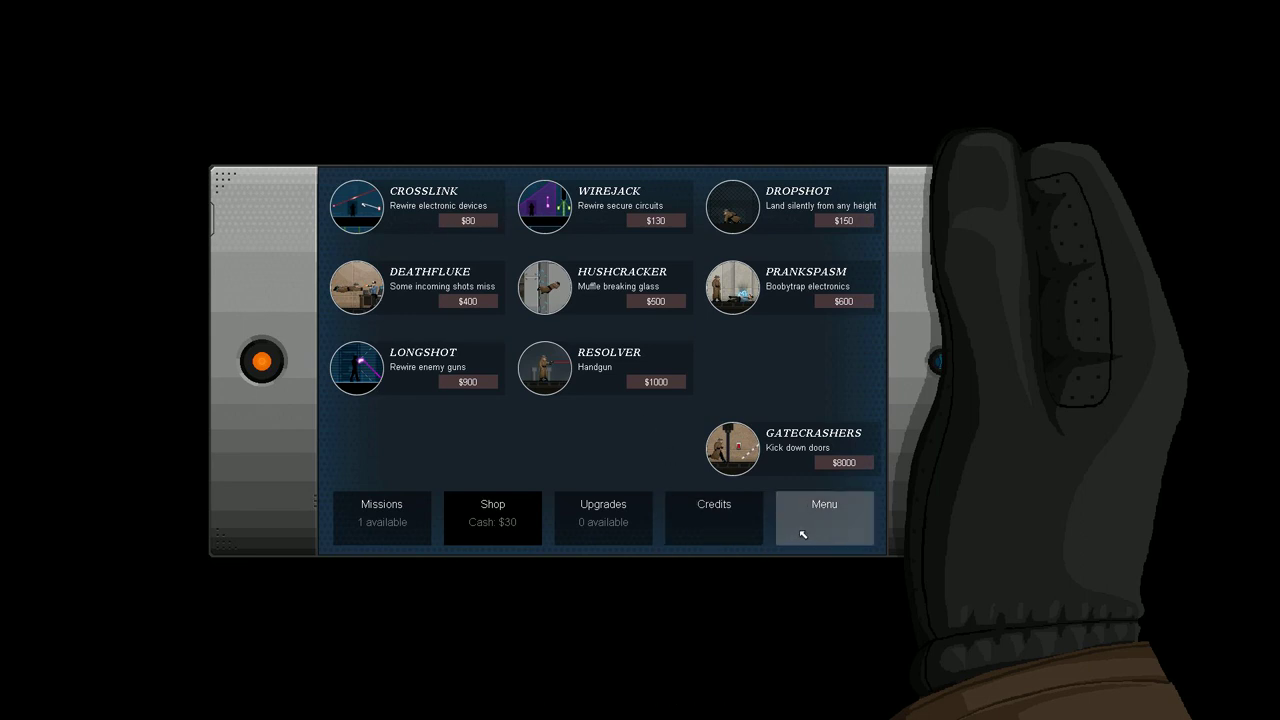
mouse_move(810, 534)
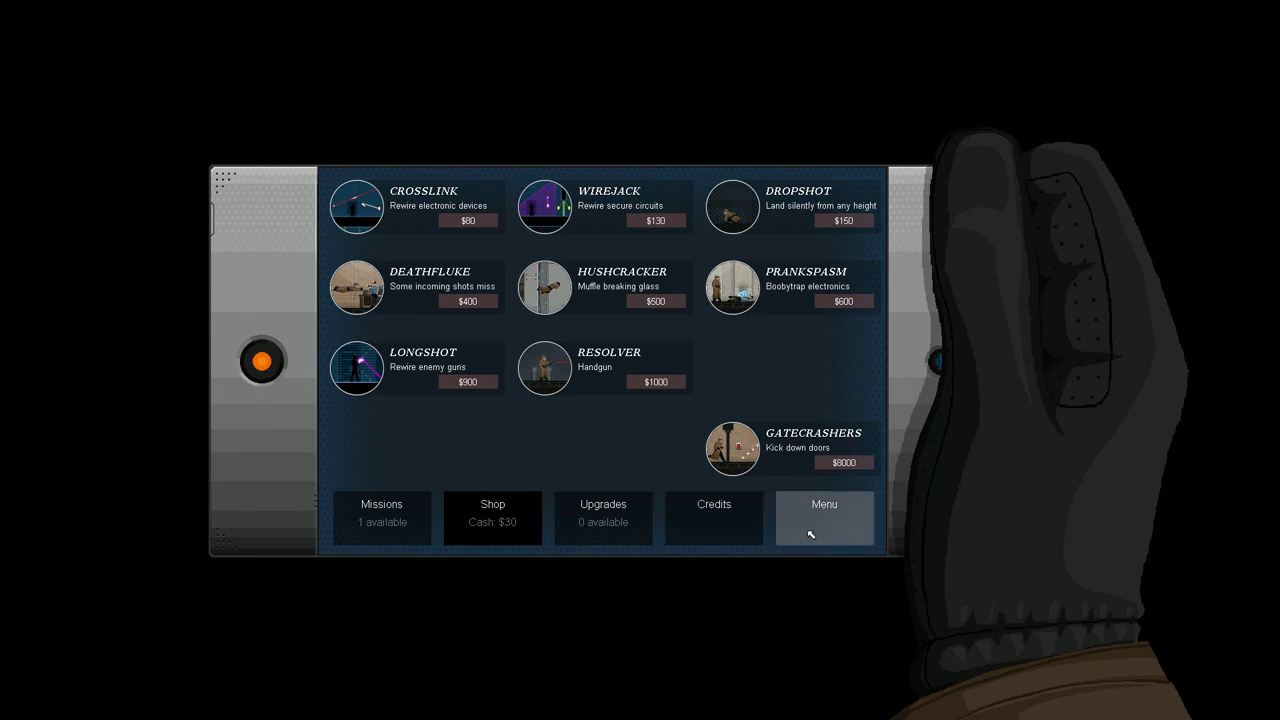
left_click(824, 516)
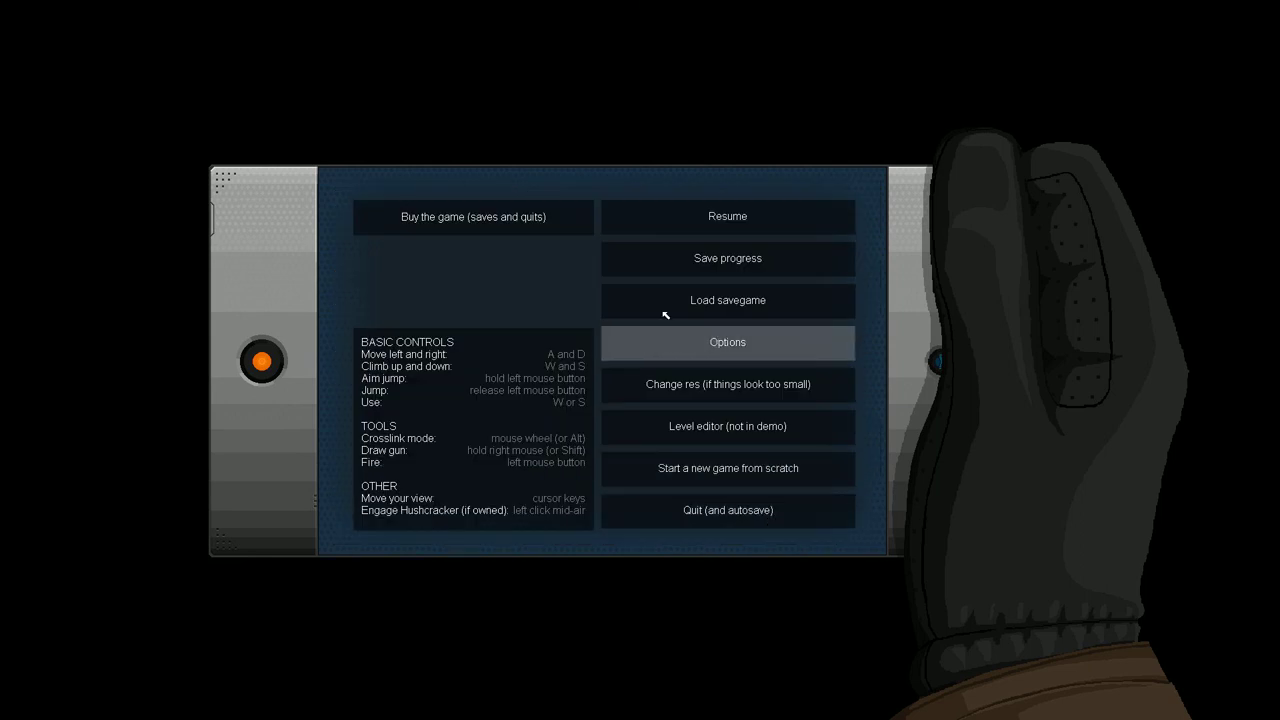
left_click(728, 342)
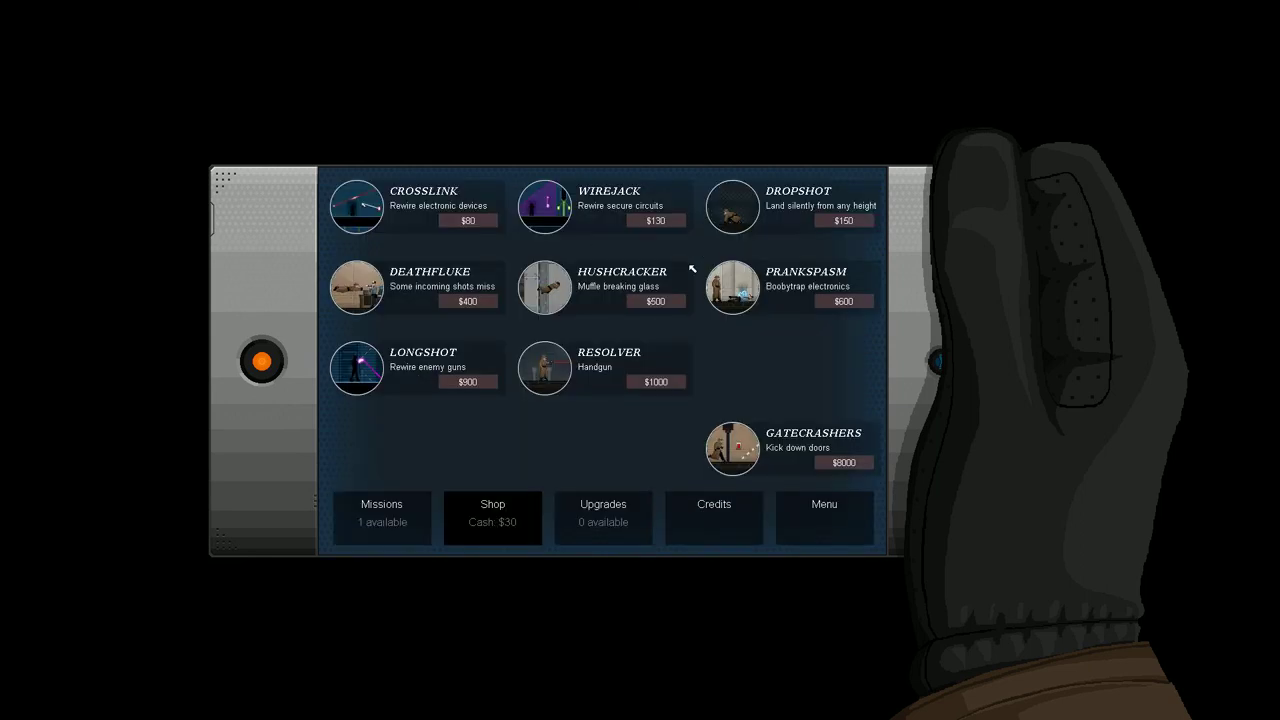
left_click(380, 516)
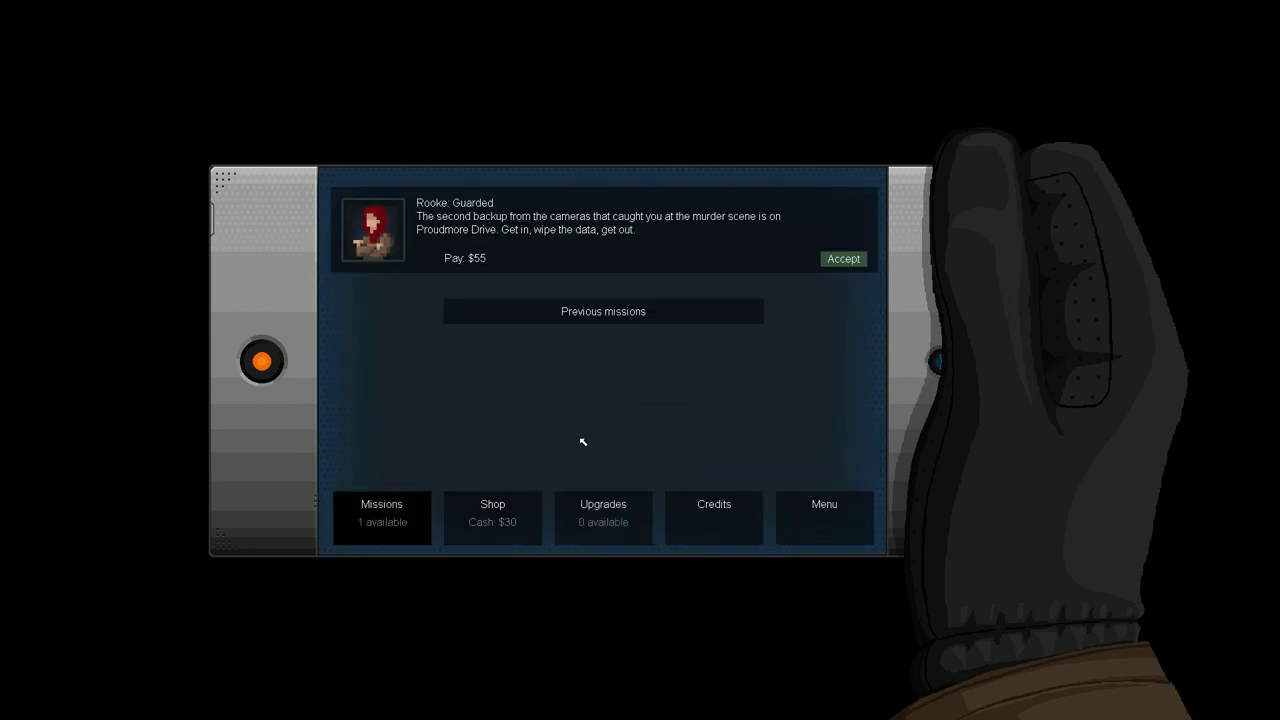